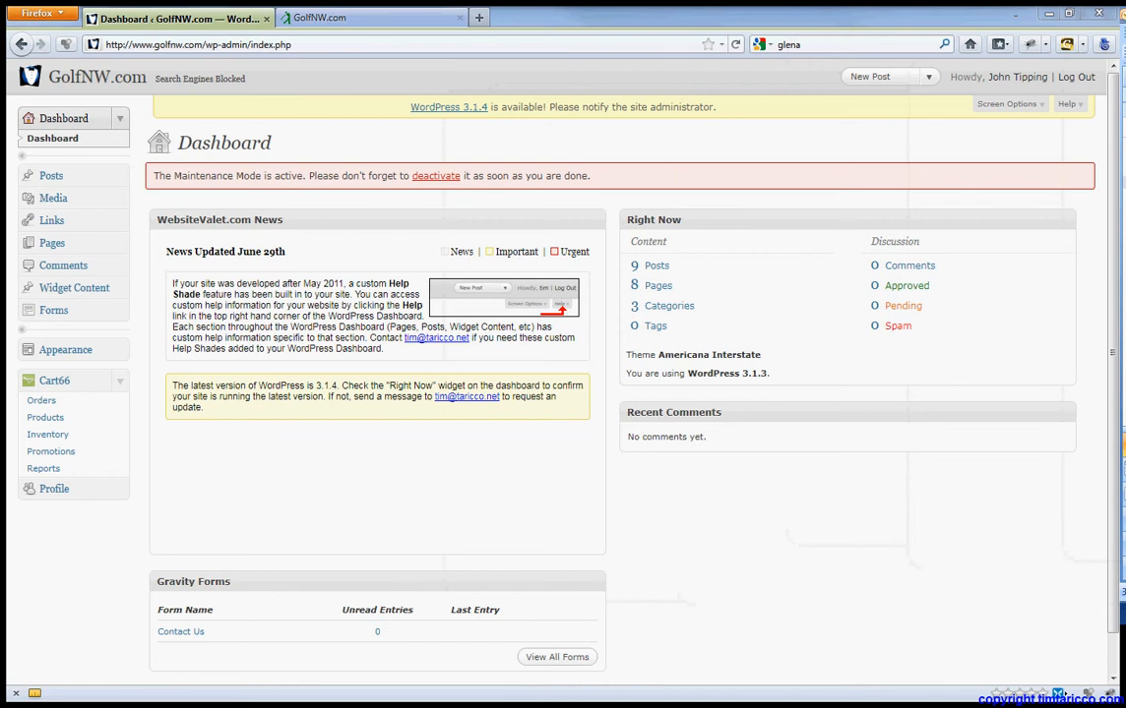
mouse_move(795, 492)
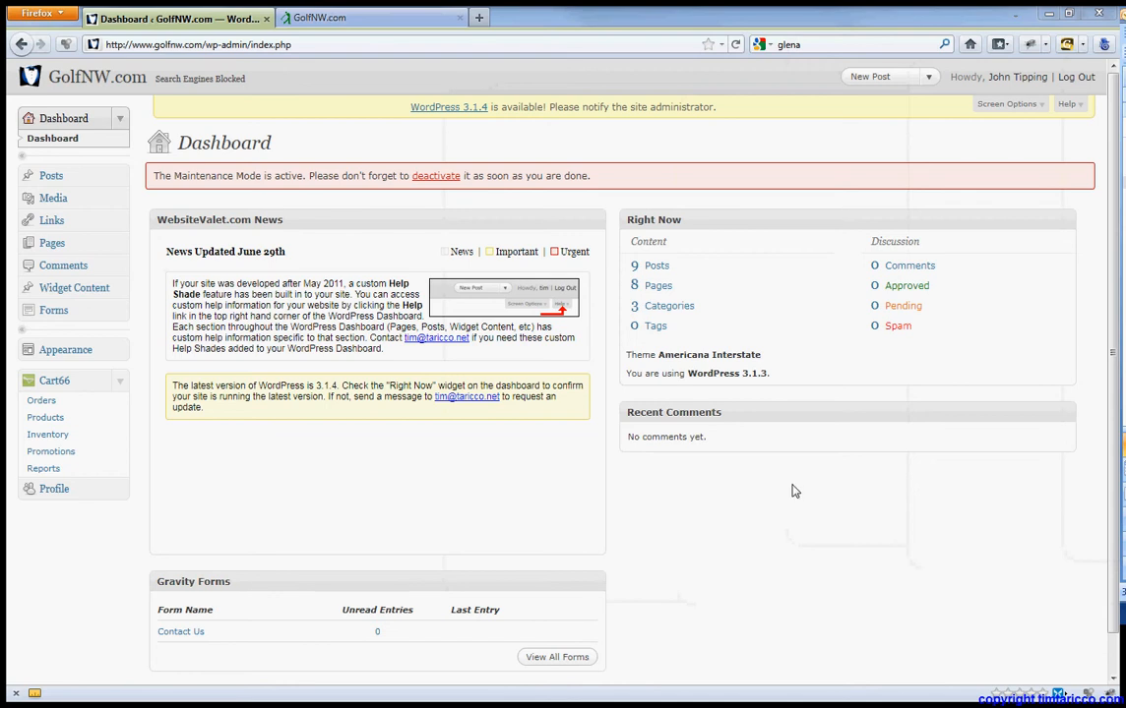
mouse_move(417, 474)
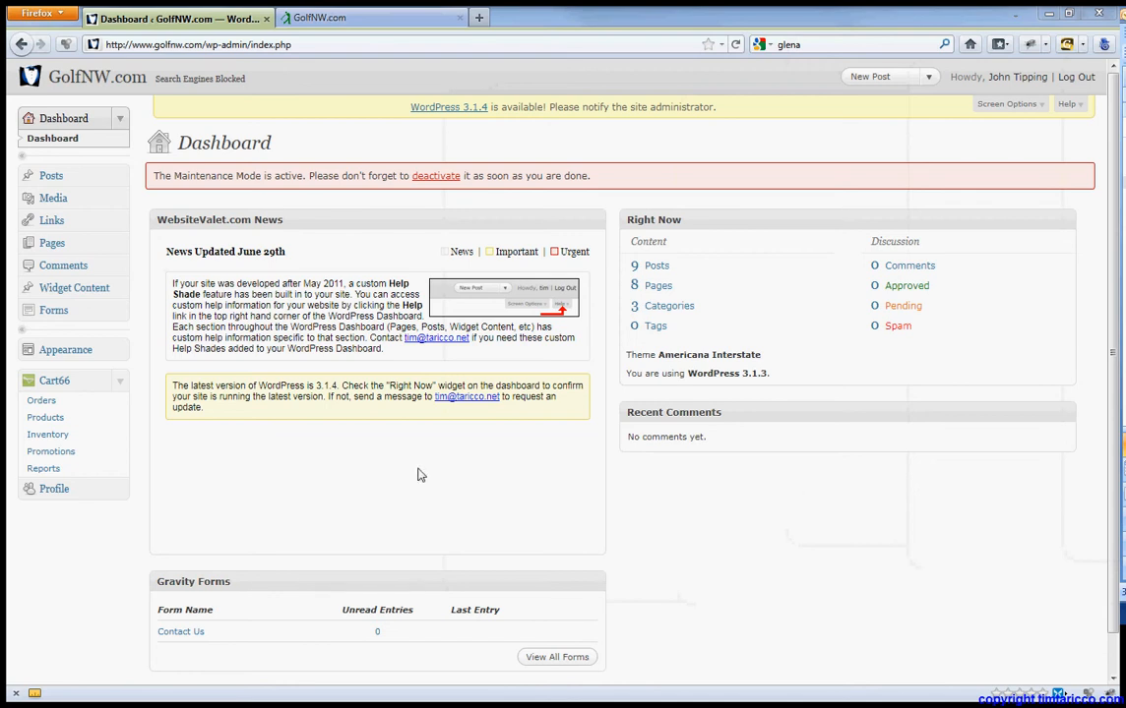
- Navigate to the Cart66 Products page and reach the new-product form
click(45, 417)
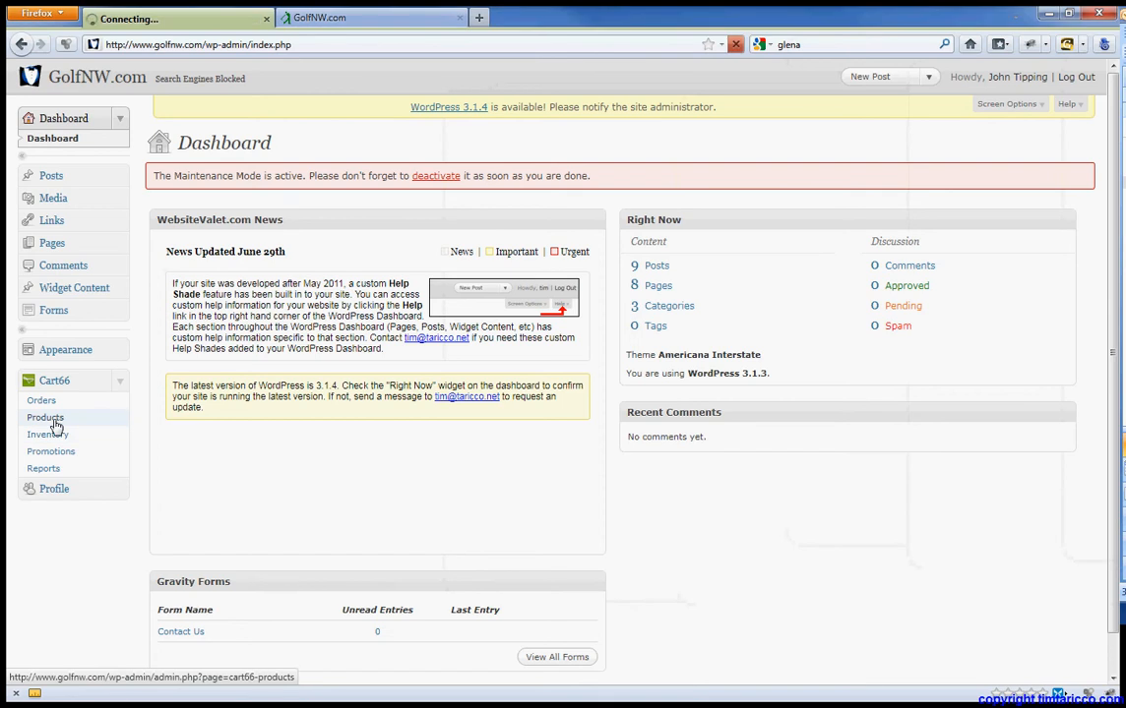
click(45, 417)
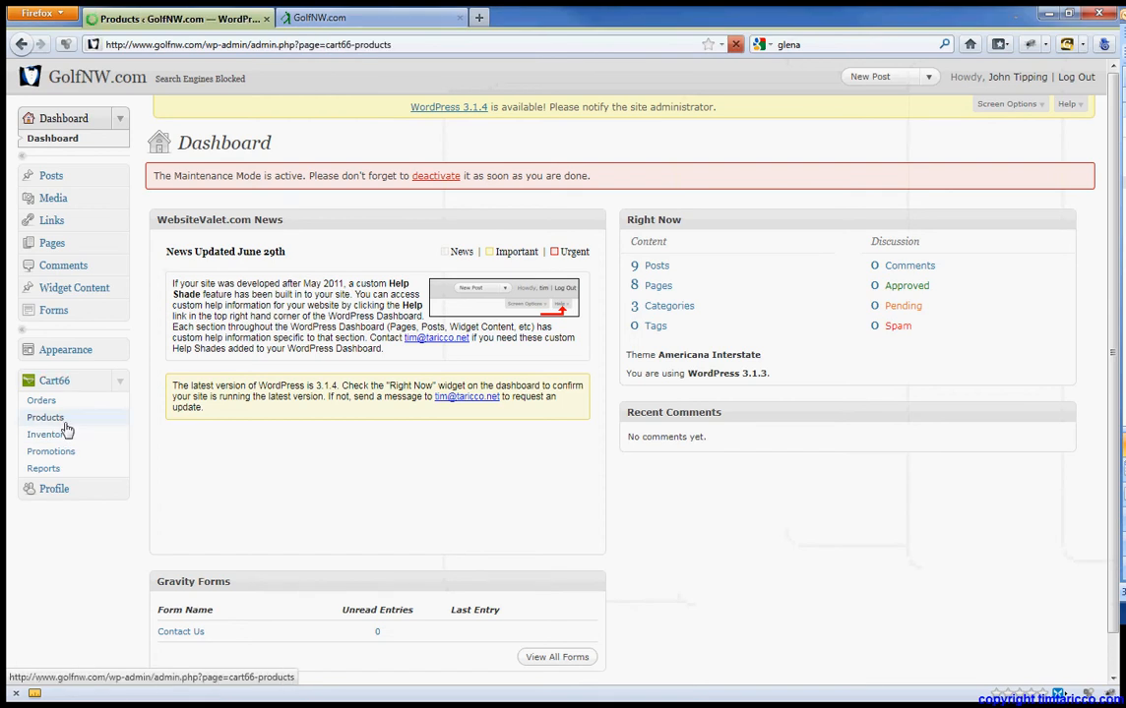
click(45, 417)
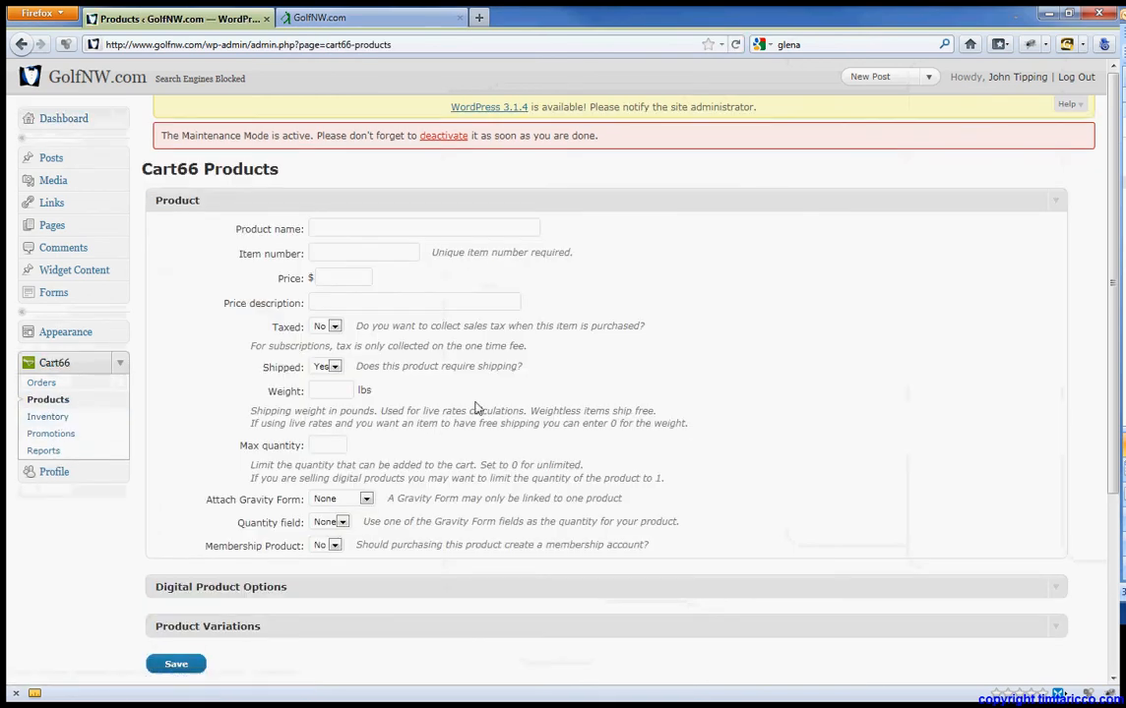
scroll(down, 3)
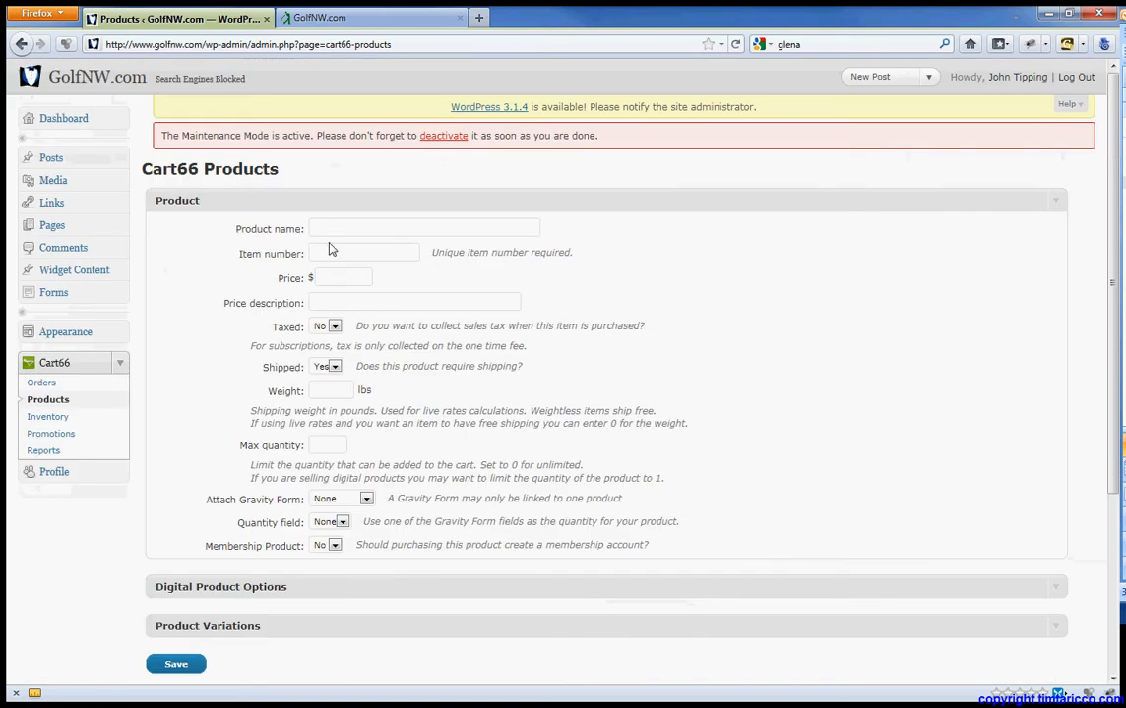
- Save a product 'Classic Golf Club - Single' with item number 107 and price 35.00
text(107)
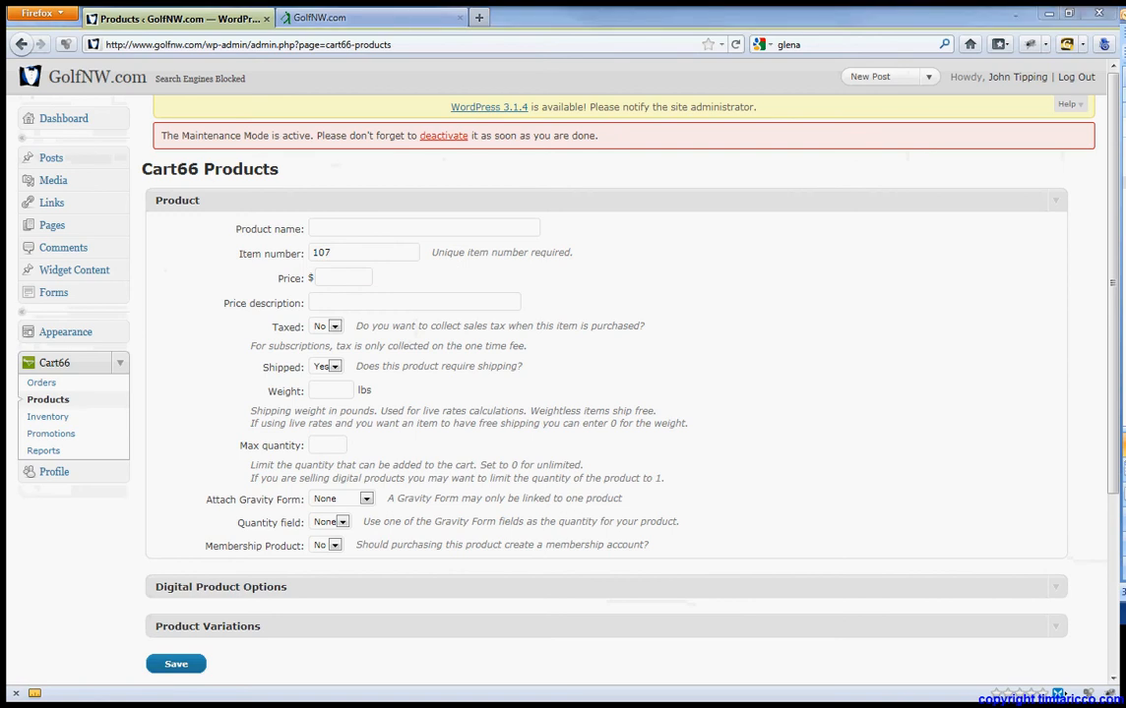
text(Classic Golf Club)
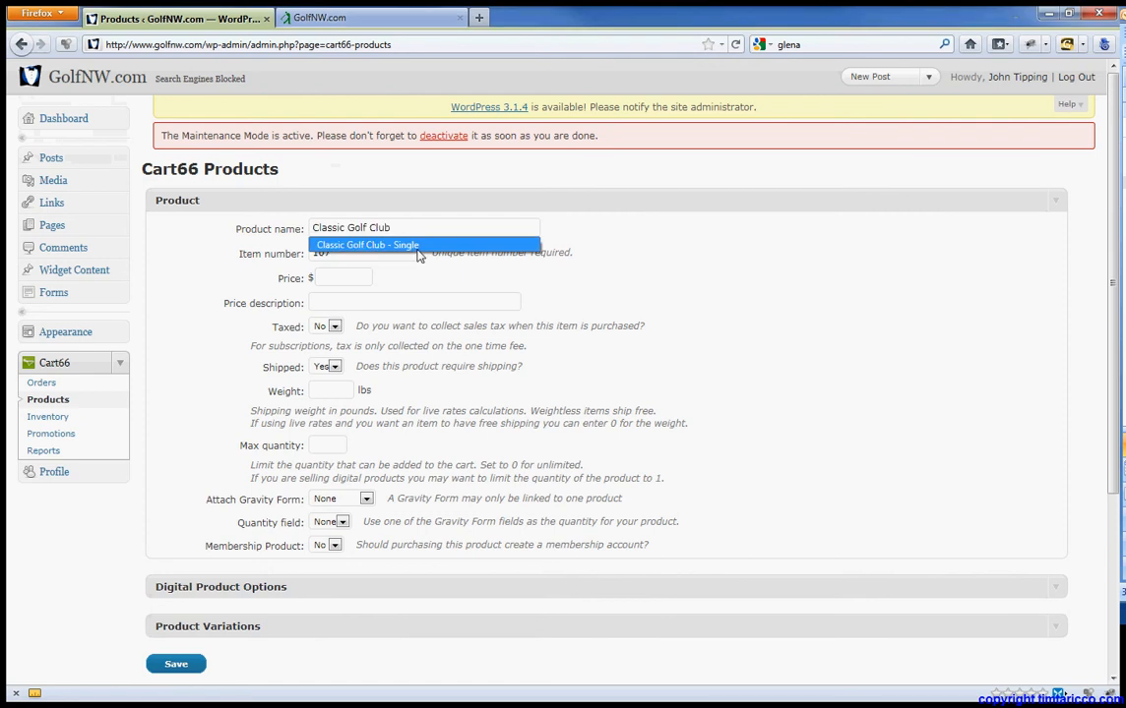
click(366, 244)
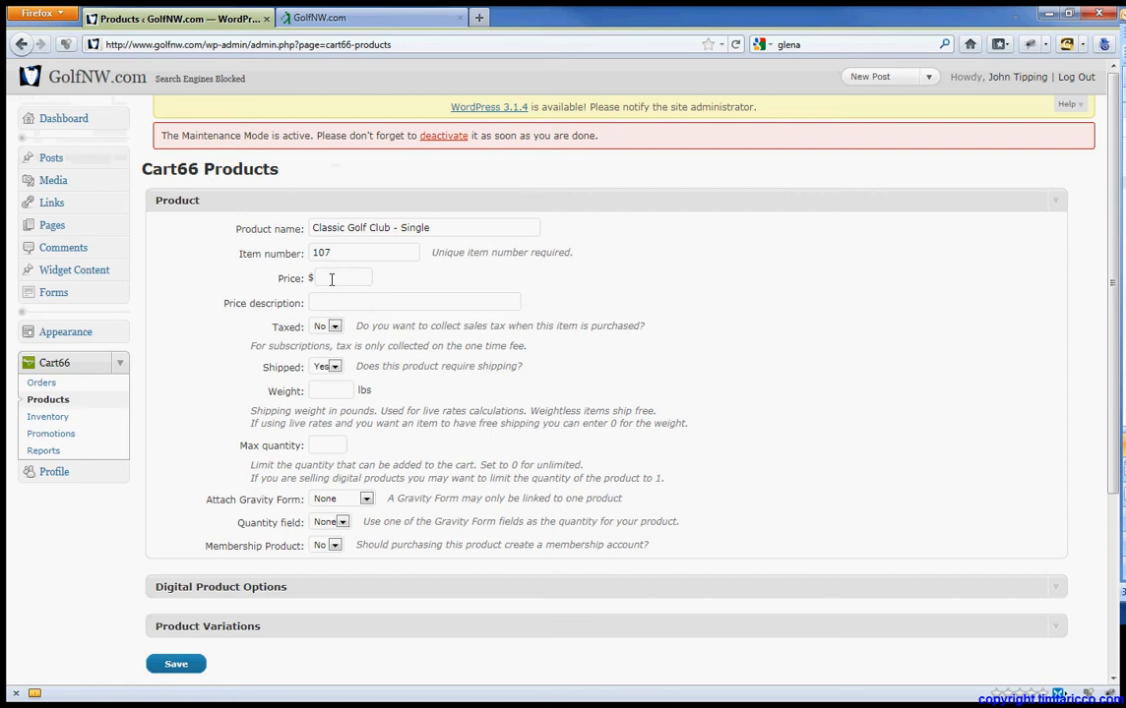
text(35.00)
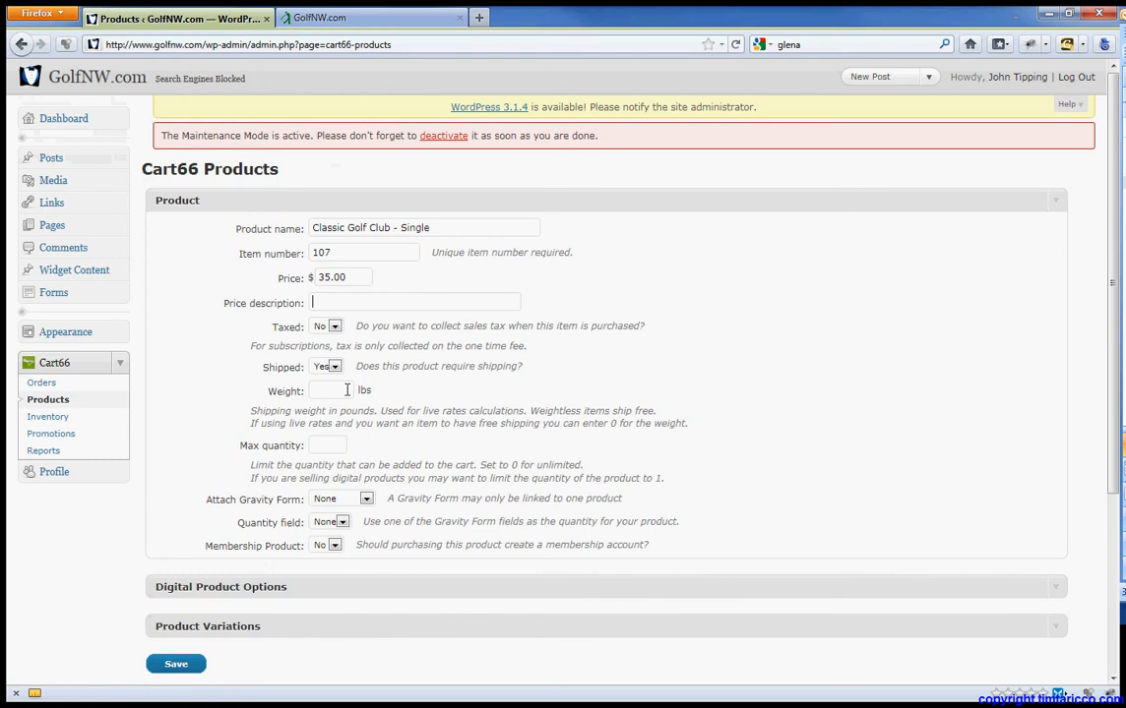
click(327, 366)
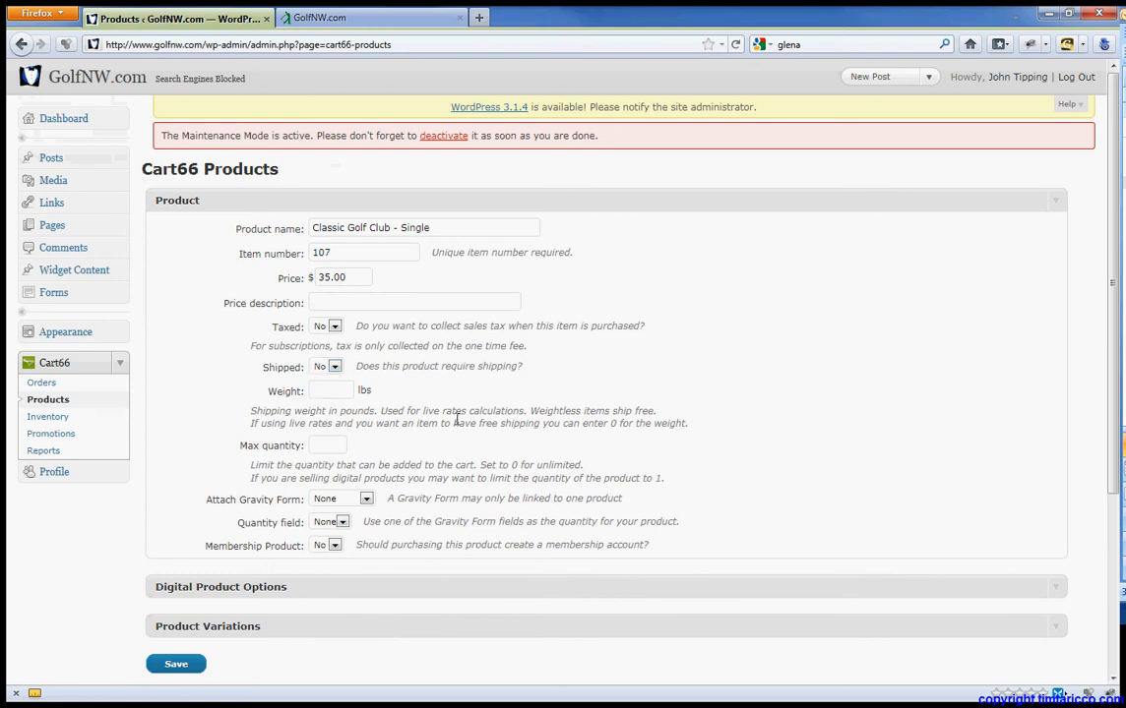
scroll(down, 3)
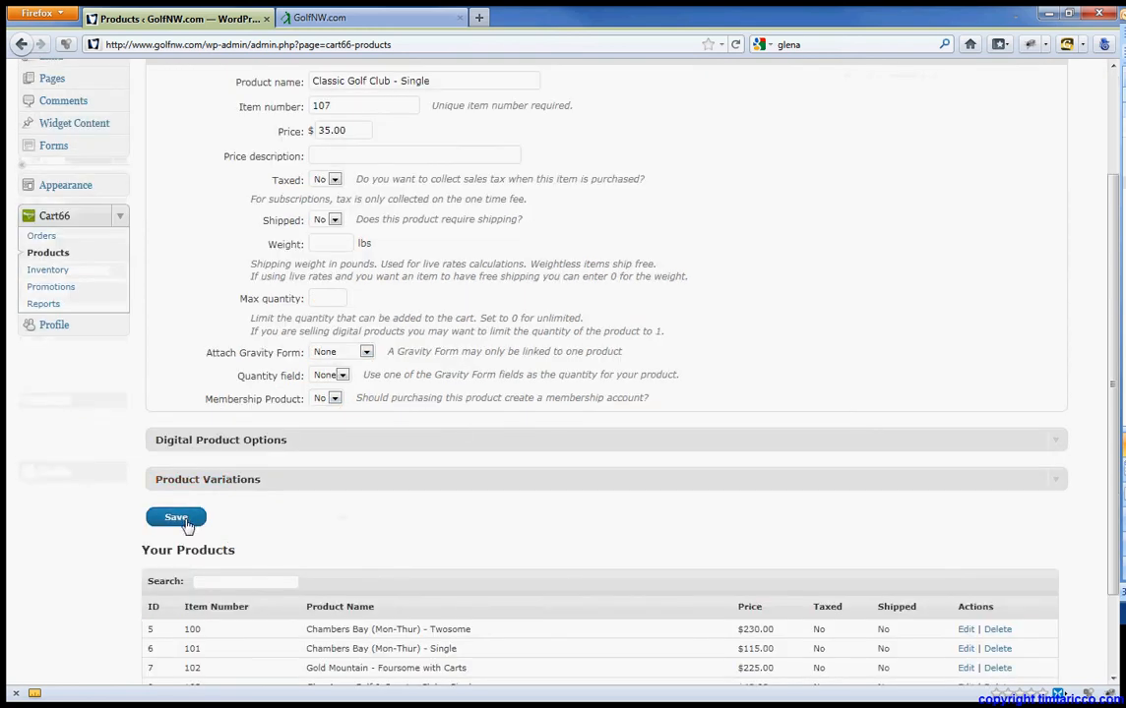
click(175, 517)
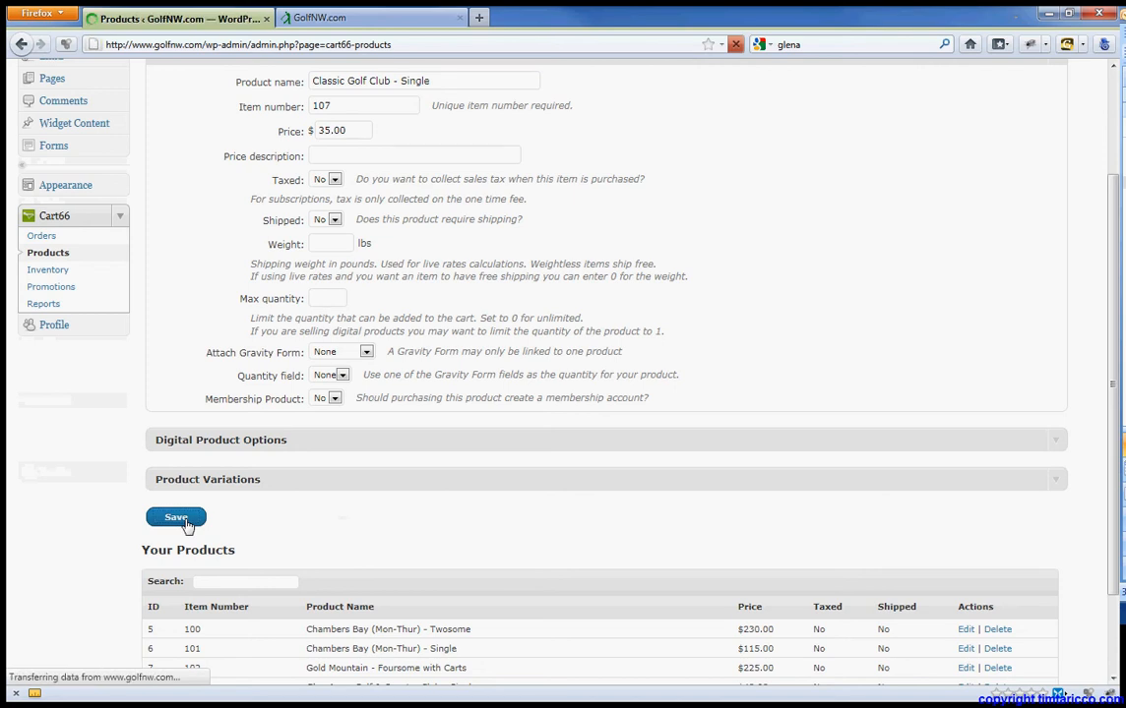
click(175, 518)
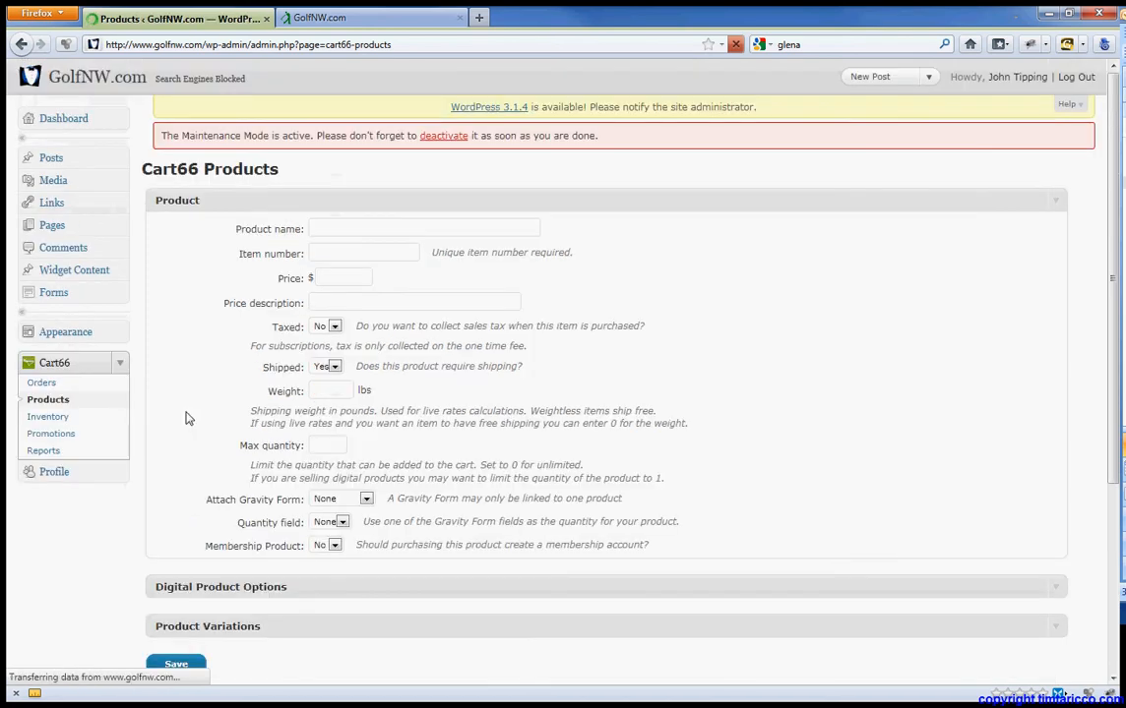
- In Cart66 Inventory, track Classic Golf Club - Single at quantity 6 and save
click(47, 417)
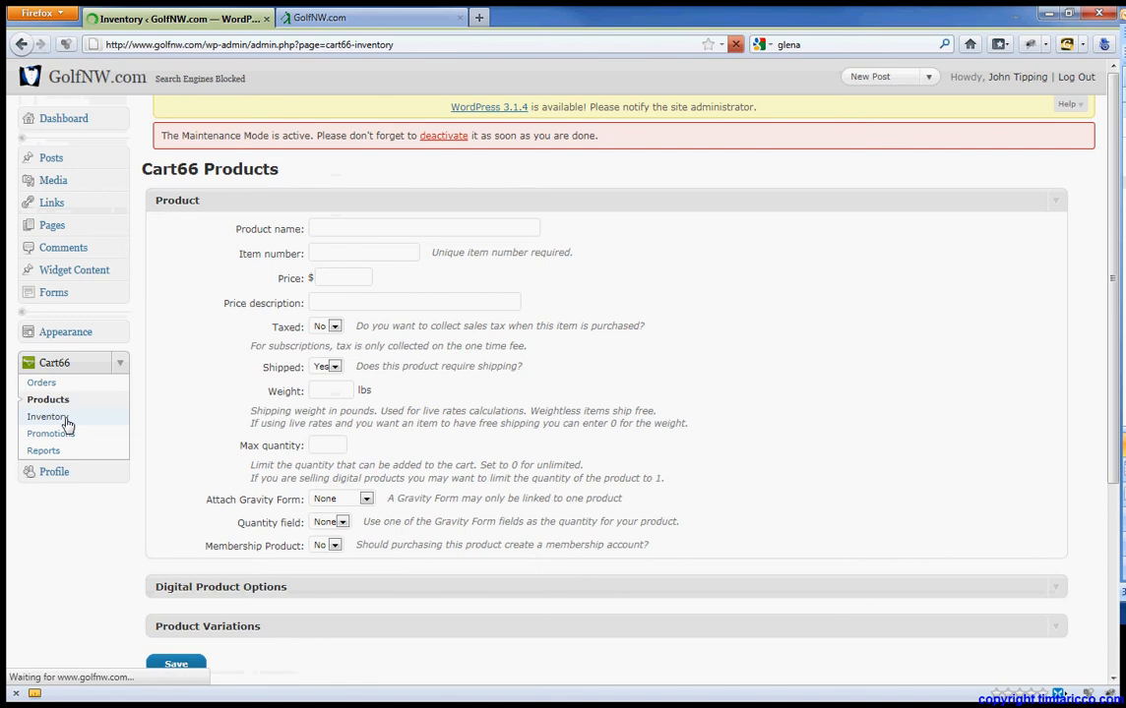
click(47, 417)
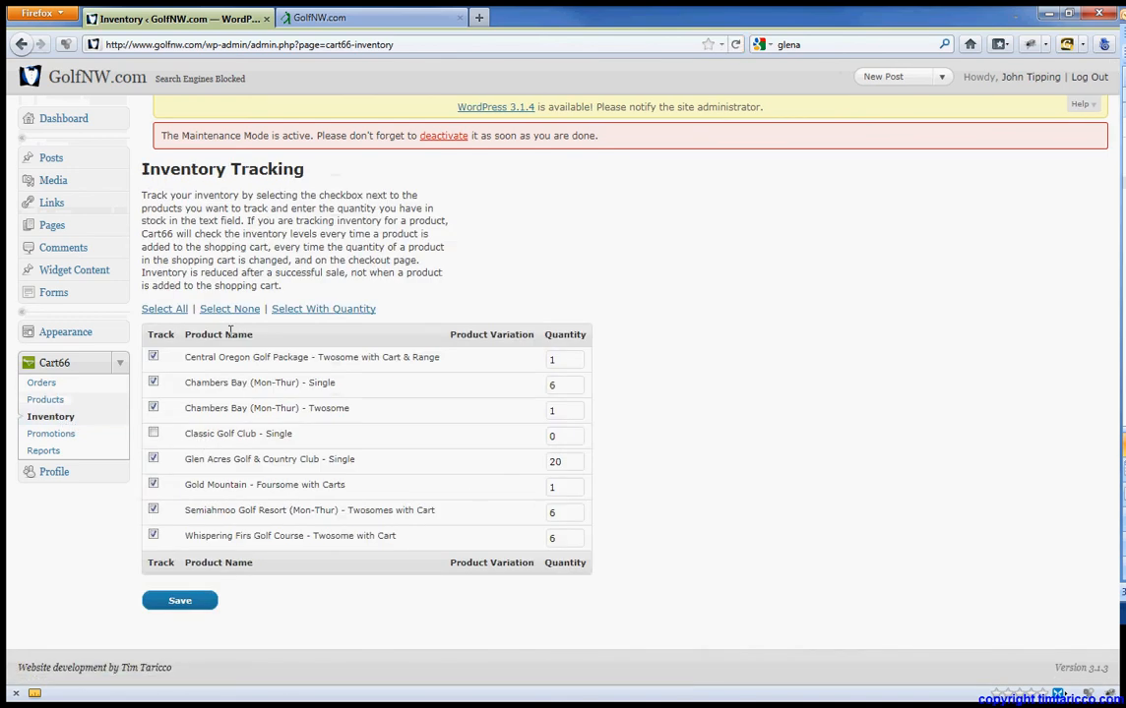
mouse_move(540, 435)
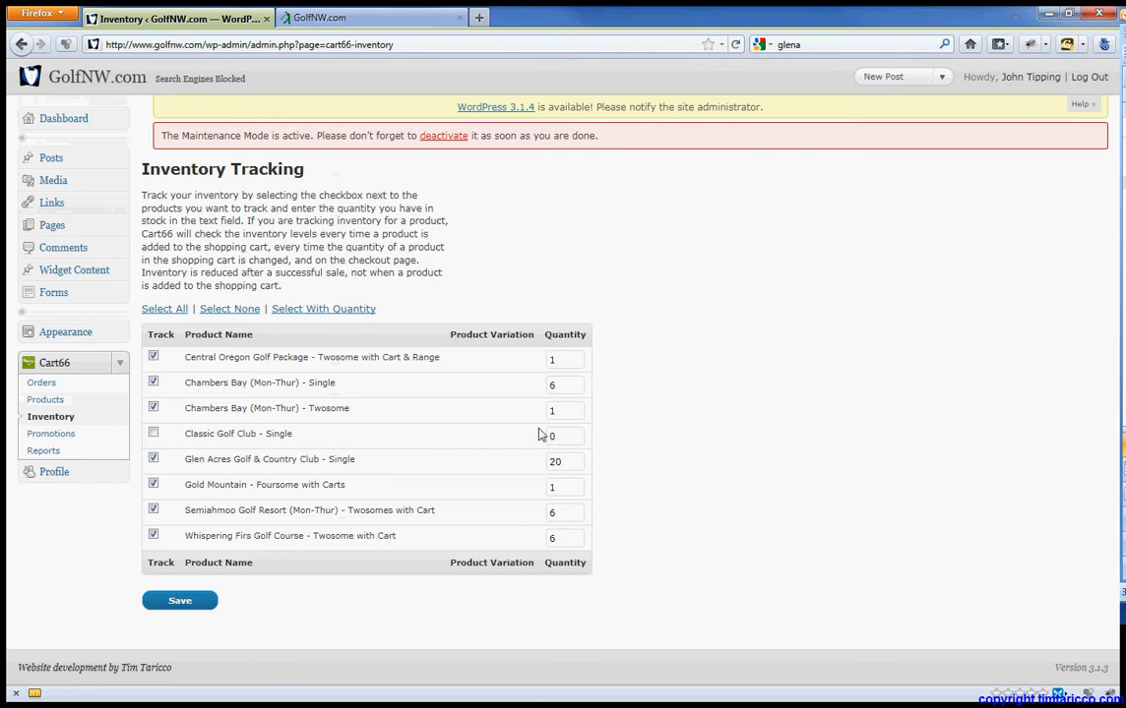
click(563, 436)
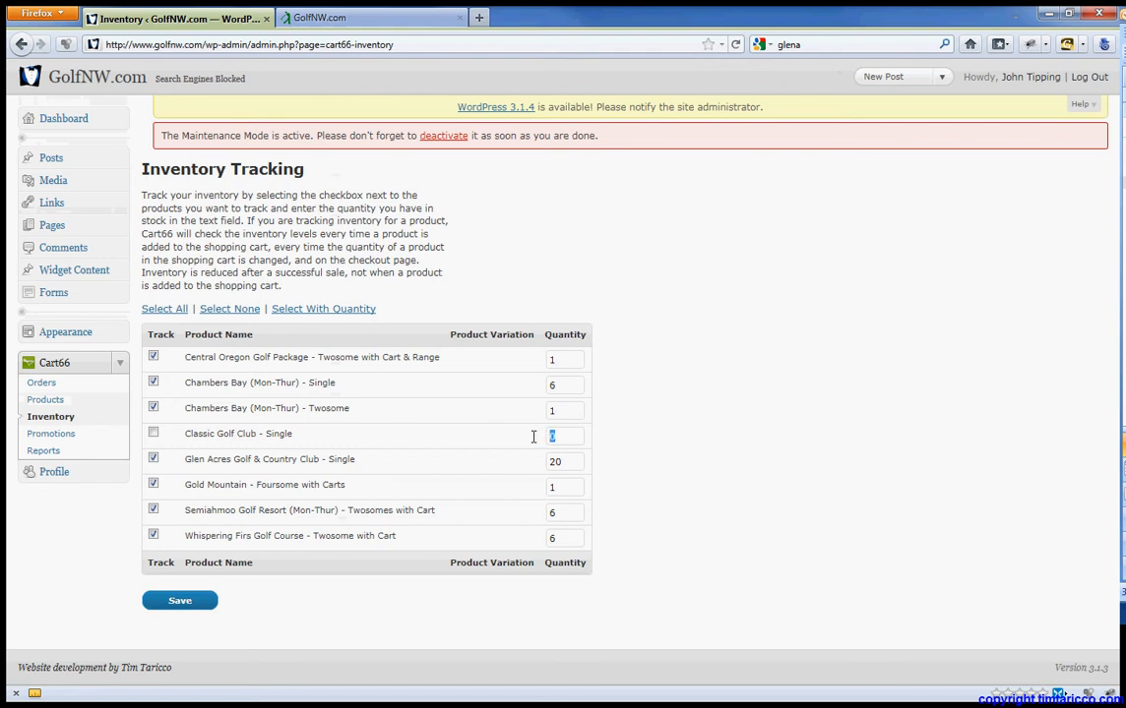
text(6)
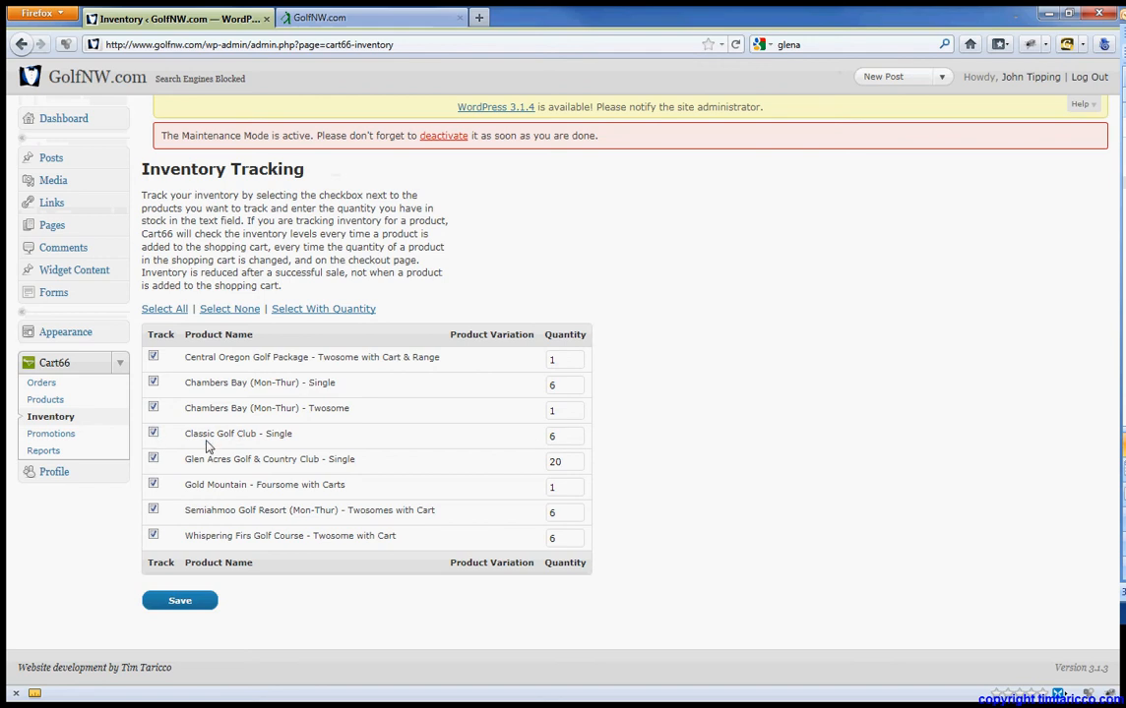
mouse_move(189, 535)
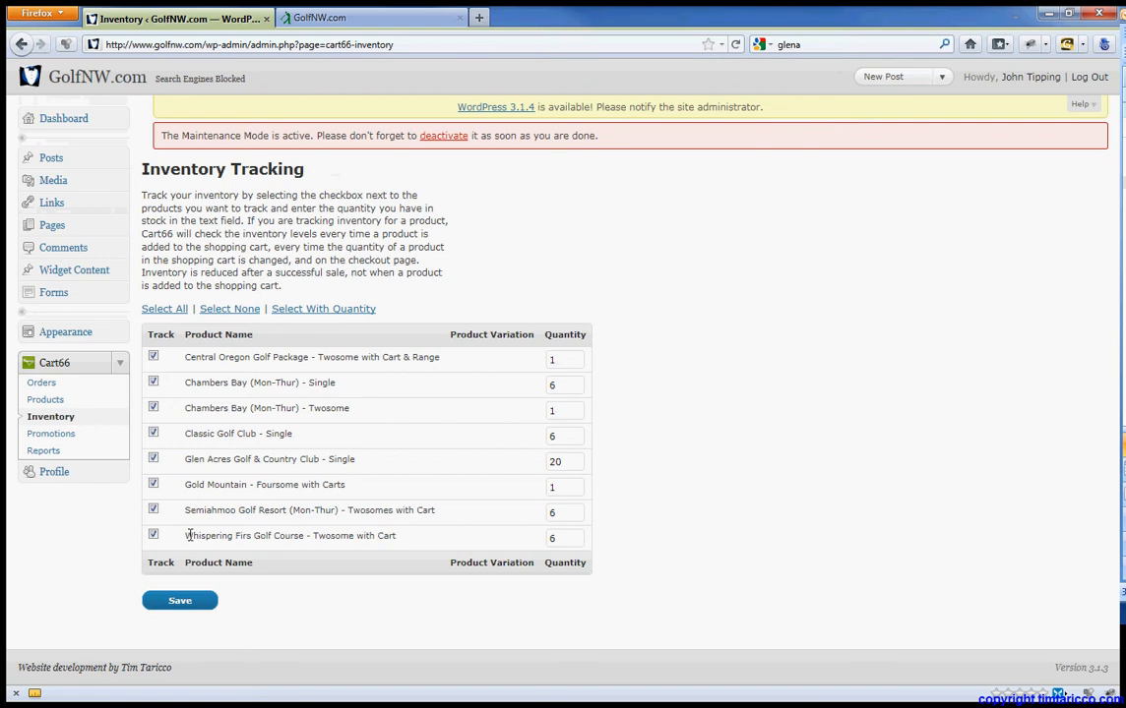
click(181, 602)
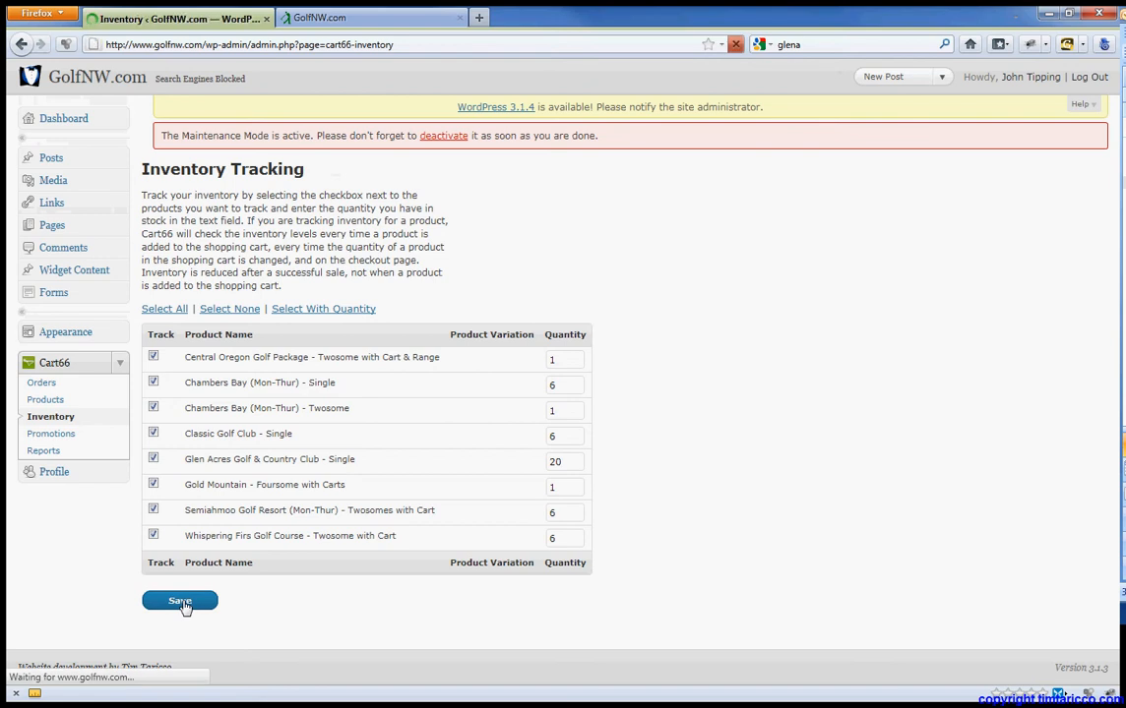
click(179, 602)
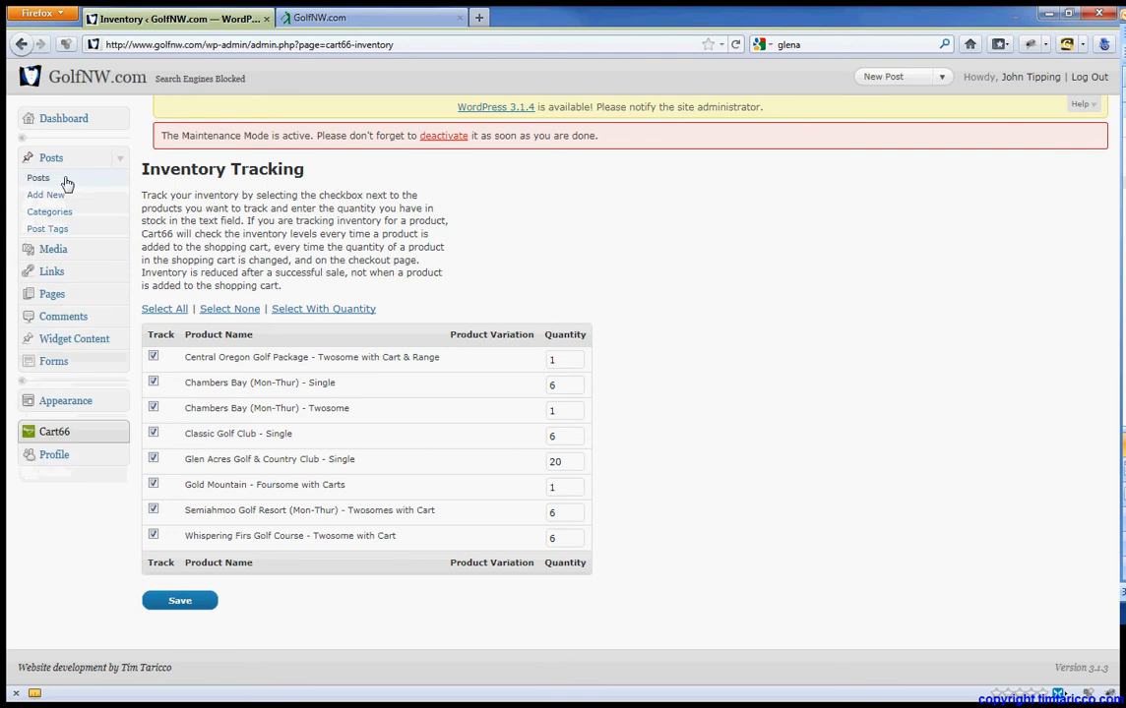
- Start a new post titled 'Classic Golf Club'
click(37, 177)
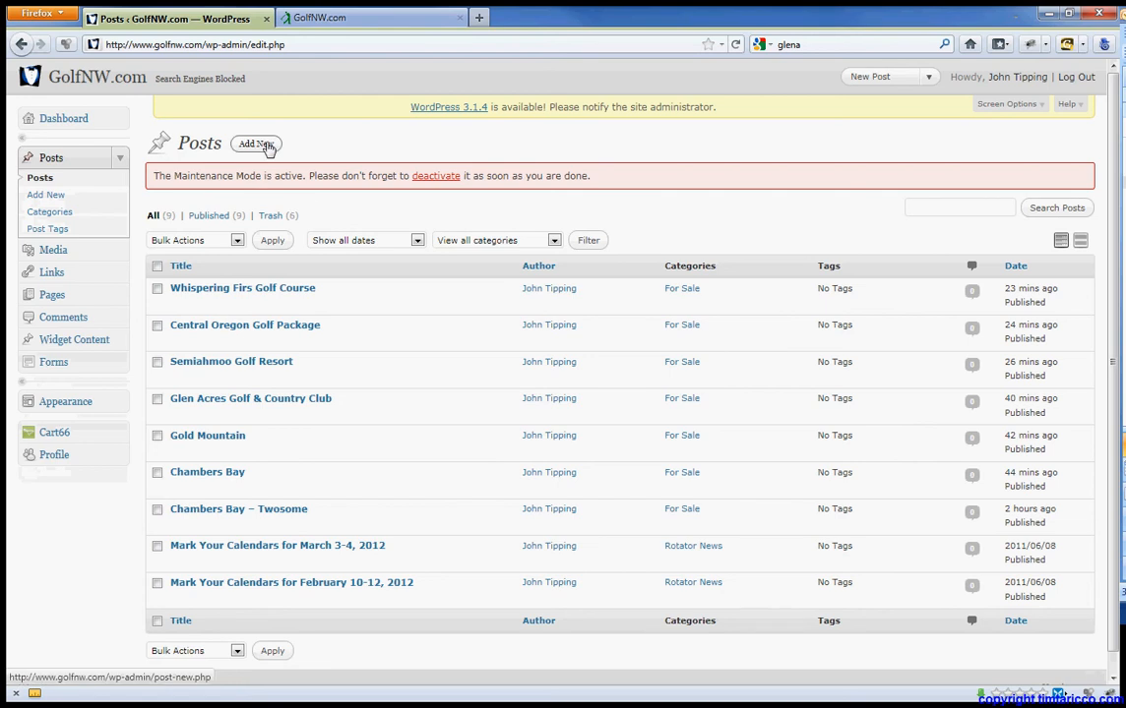
click(256, 144)
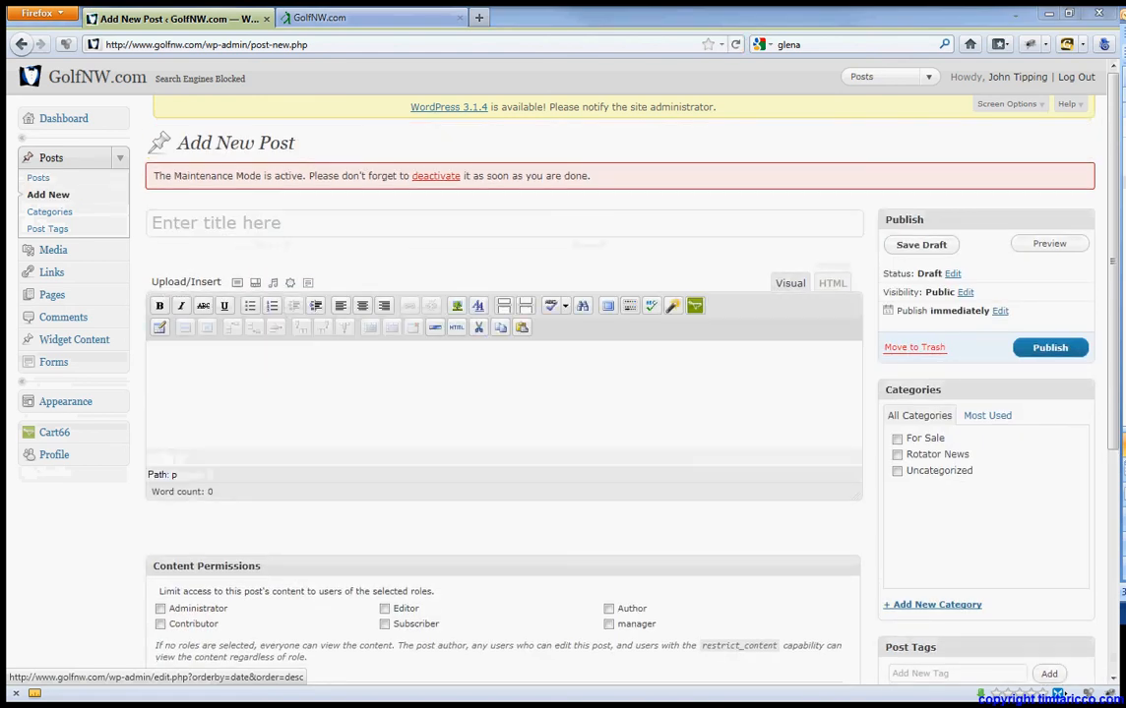
click(452, 224)
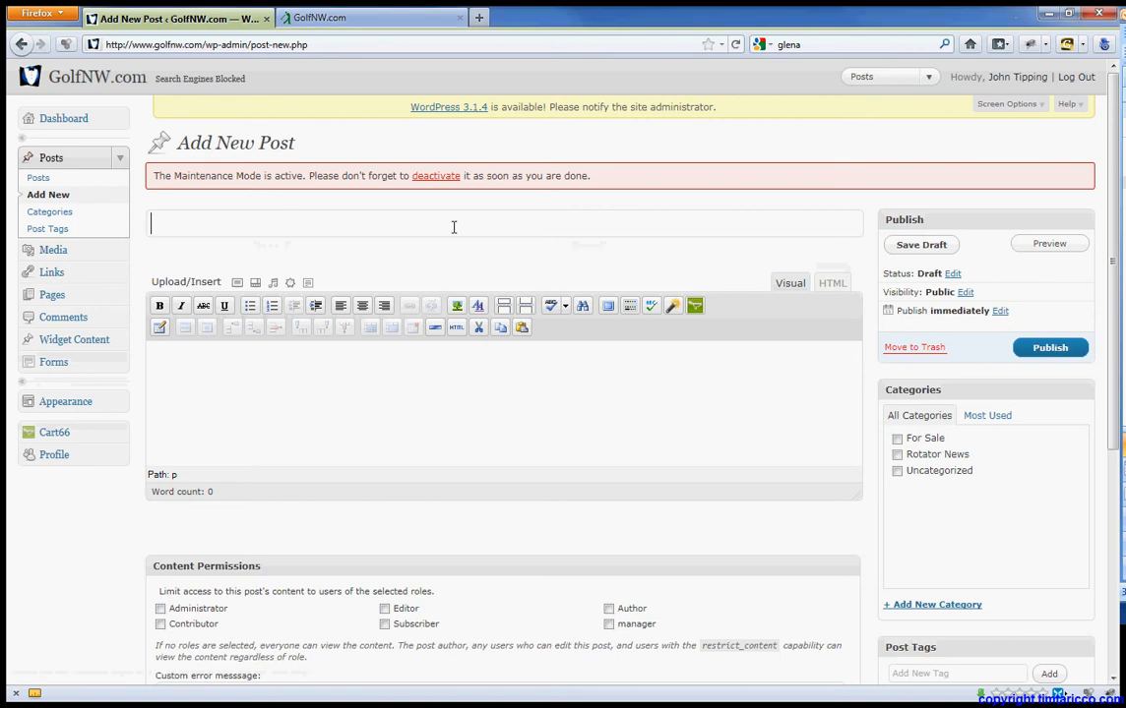
text(Classic Golf Club)
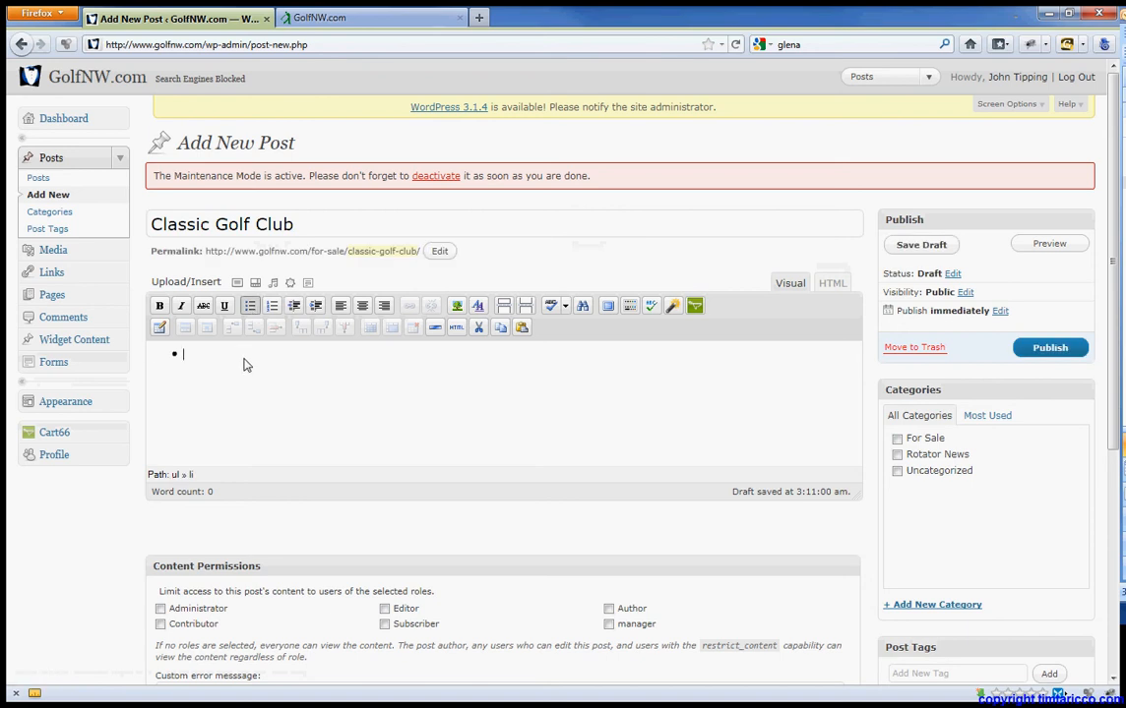
- Add a bulleted body listing 'Classic Golf Club' and 'Valid Anytime'
text(Classic Golf Club)
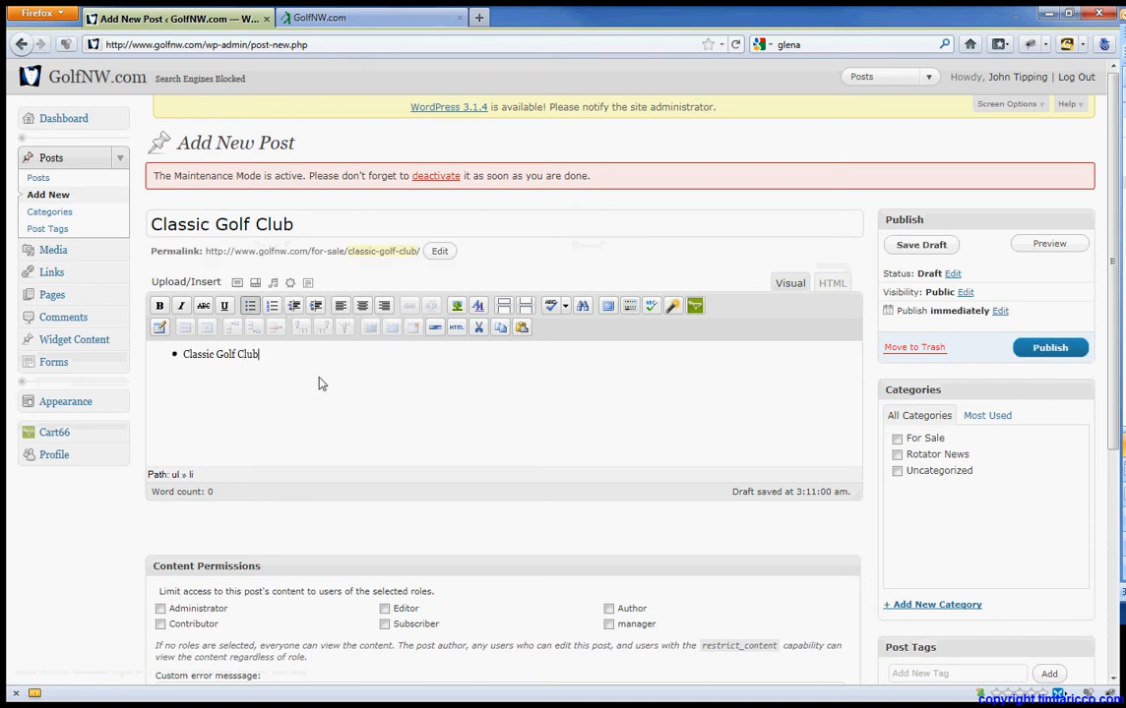
text(Va)
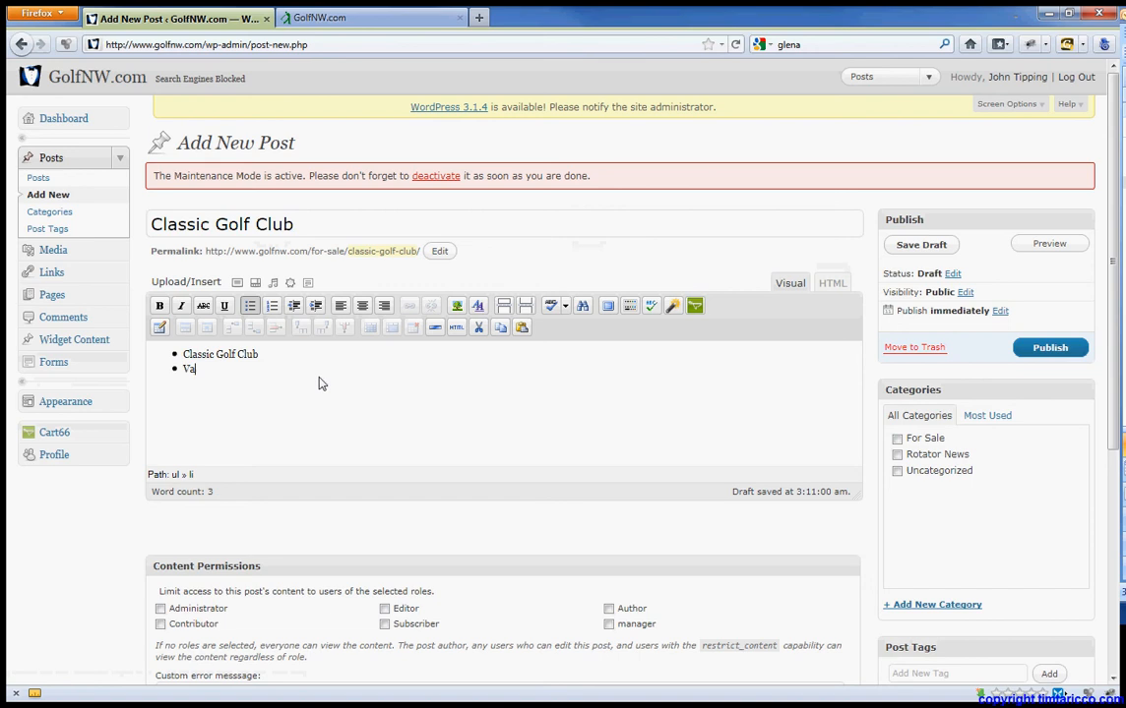
text(lid Any)
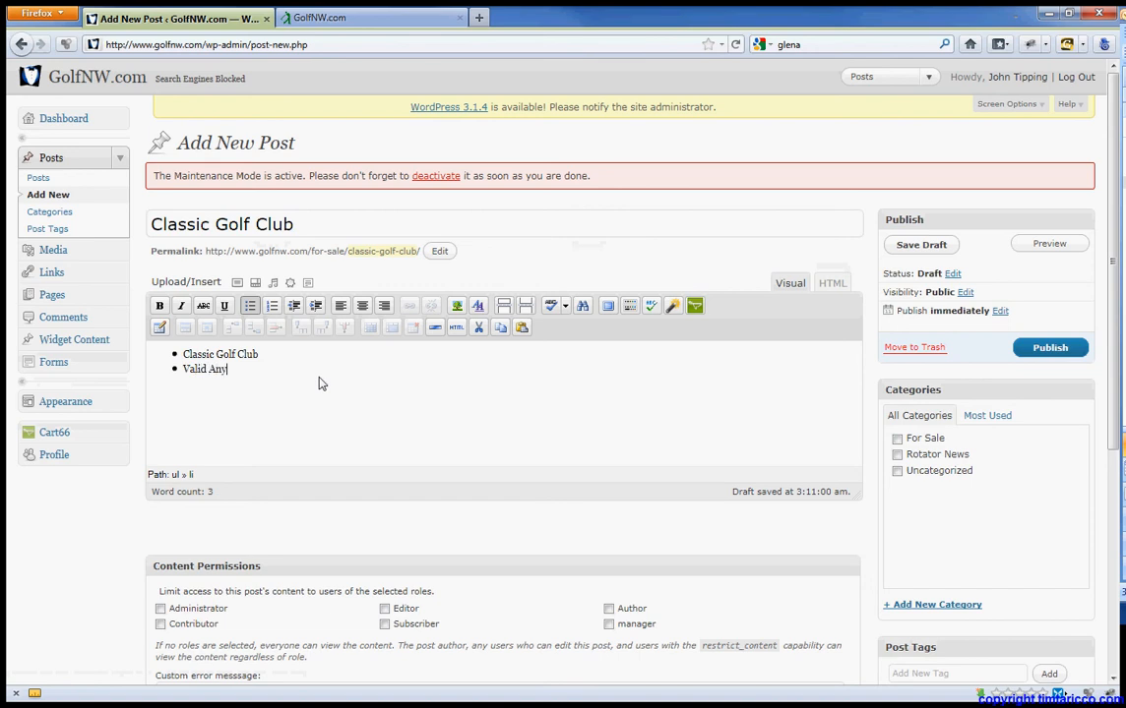
text(time)
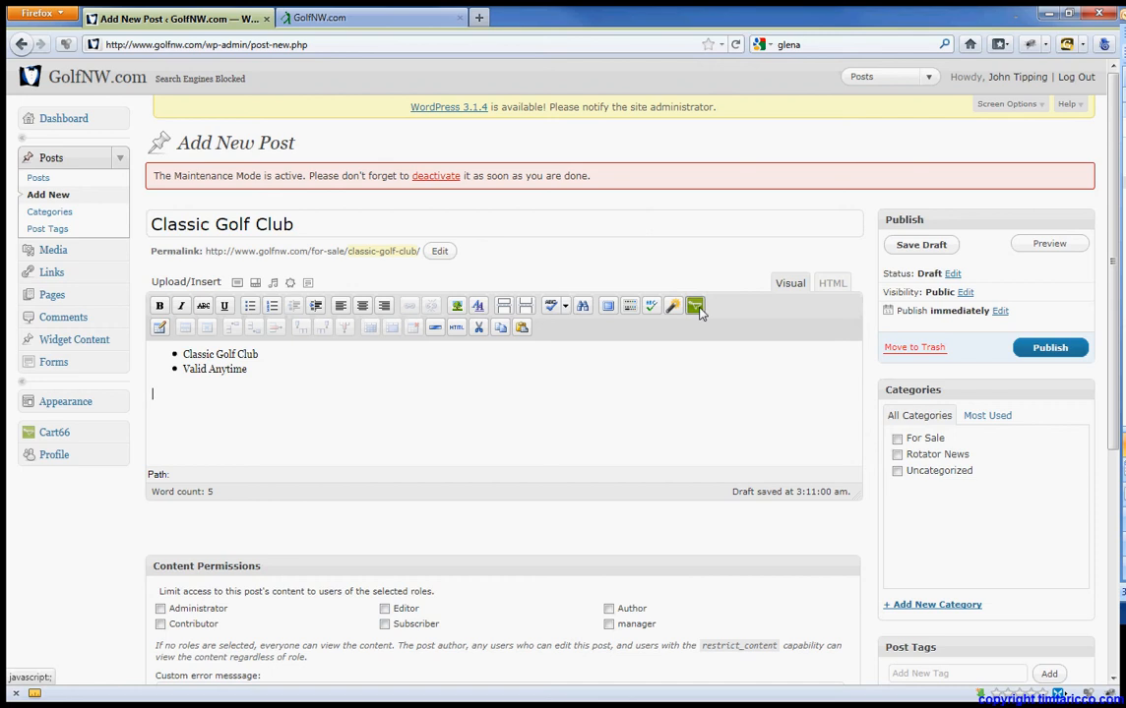
- Insert a Cart66 add-to-cart shortcode for Classic Golf Club - Single (item 107)
click(695, 307)
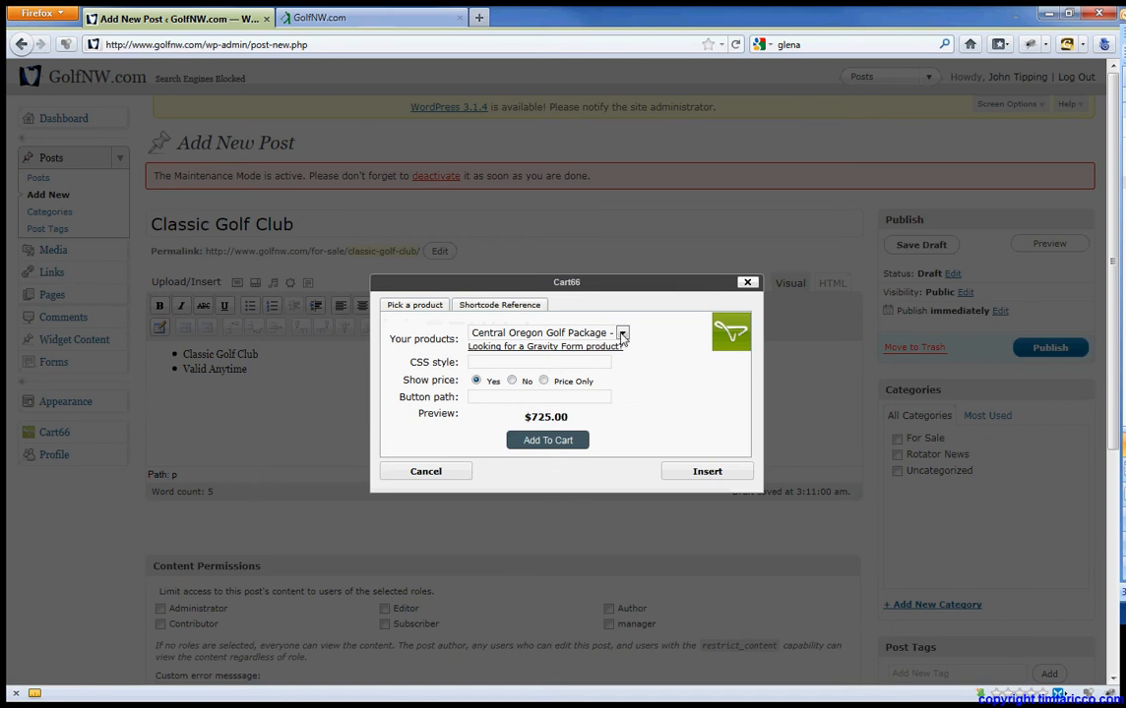
click(622, 333)
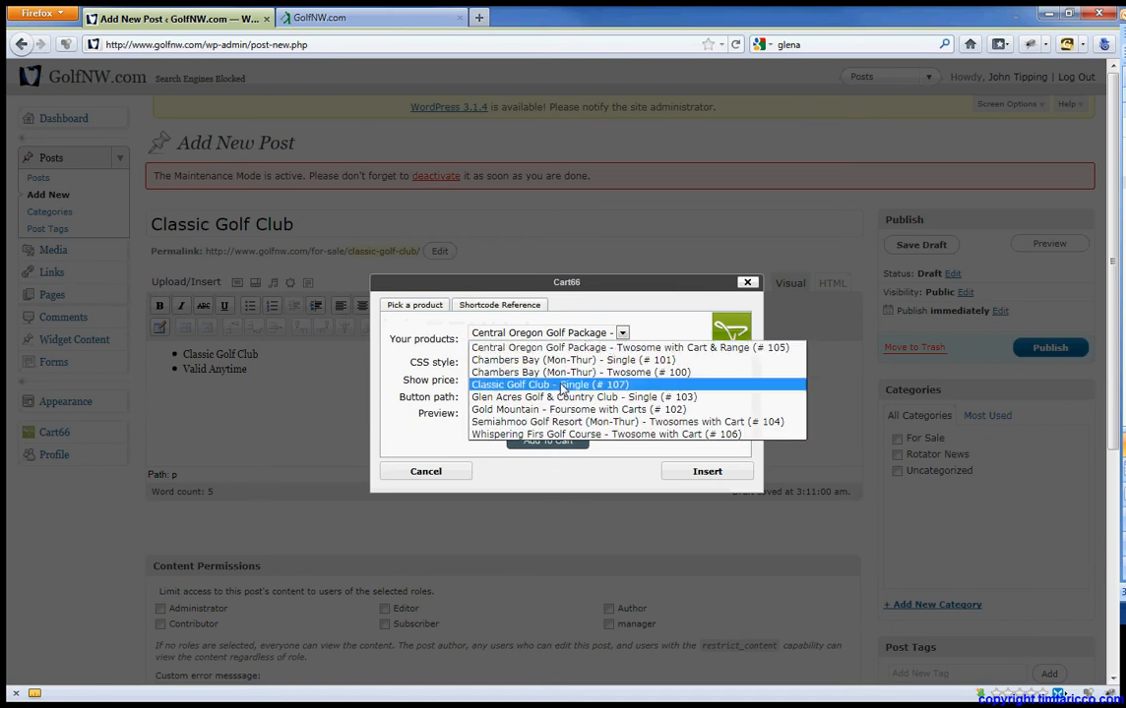
click(551, 384)
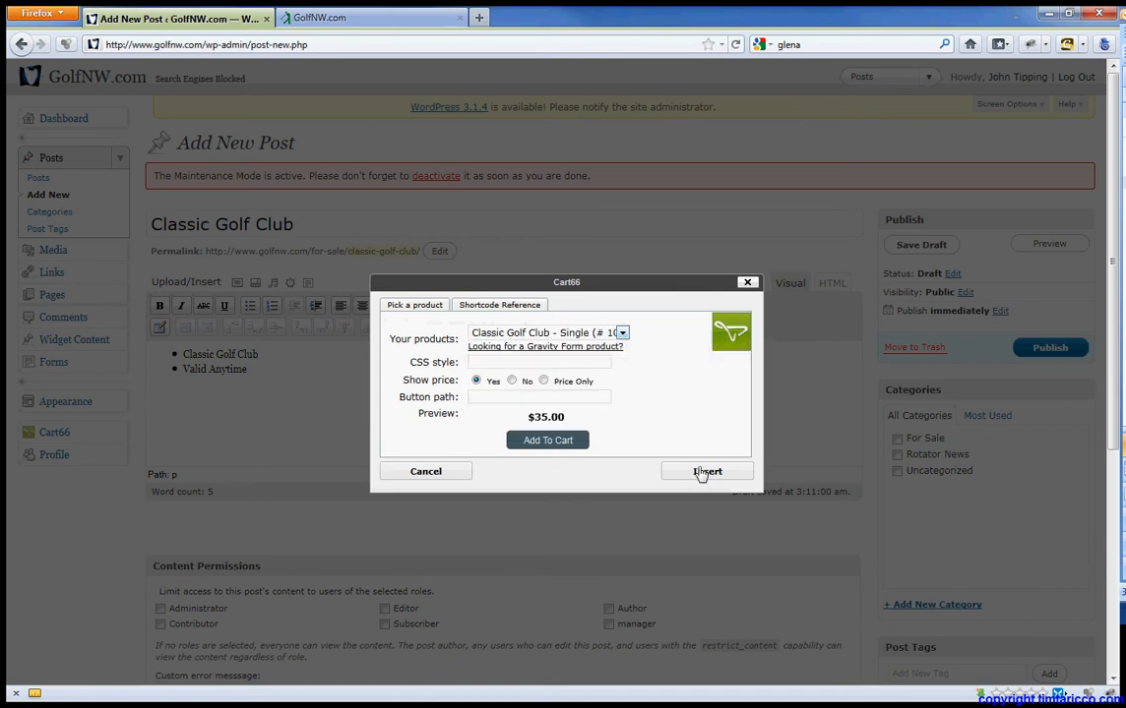
click(708, 472)
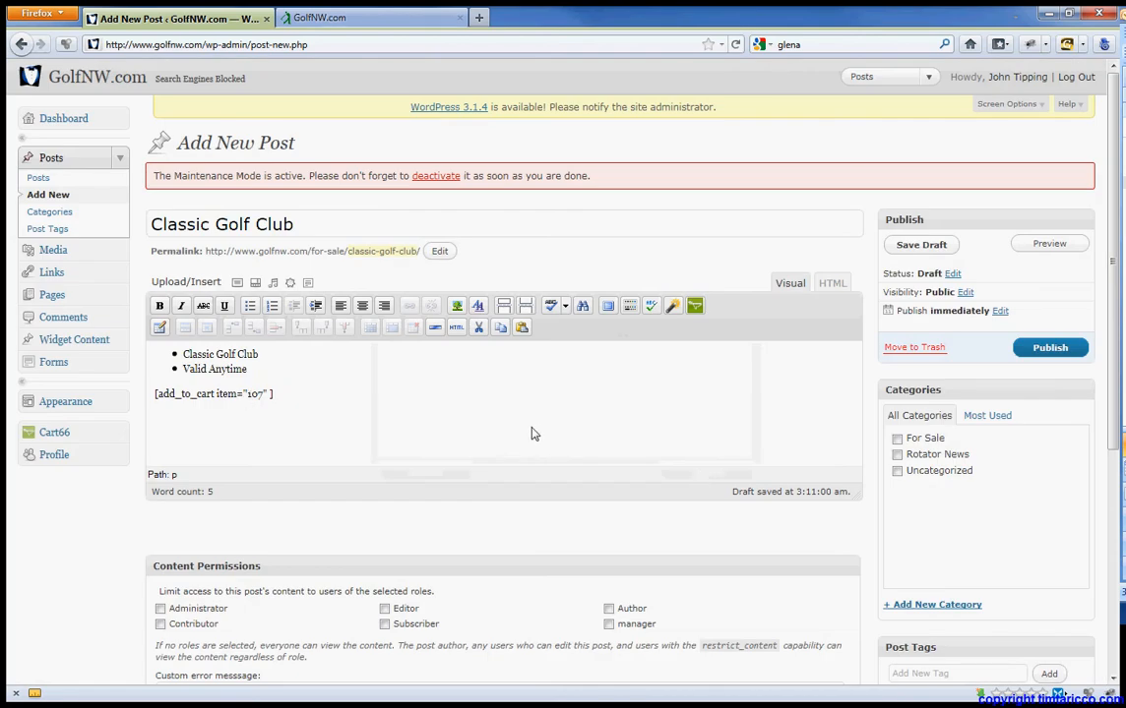
- Assign the post to the For Sale category
click(897, 436)
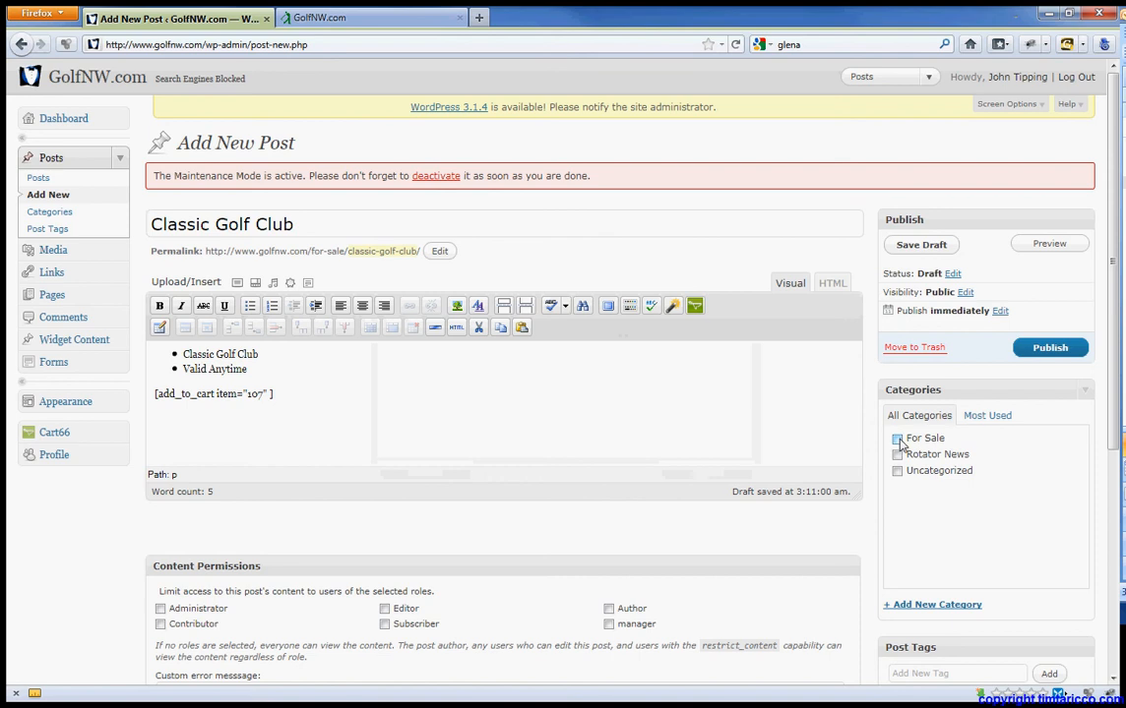
click(898, 437)
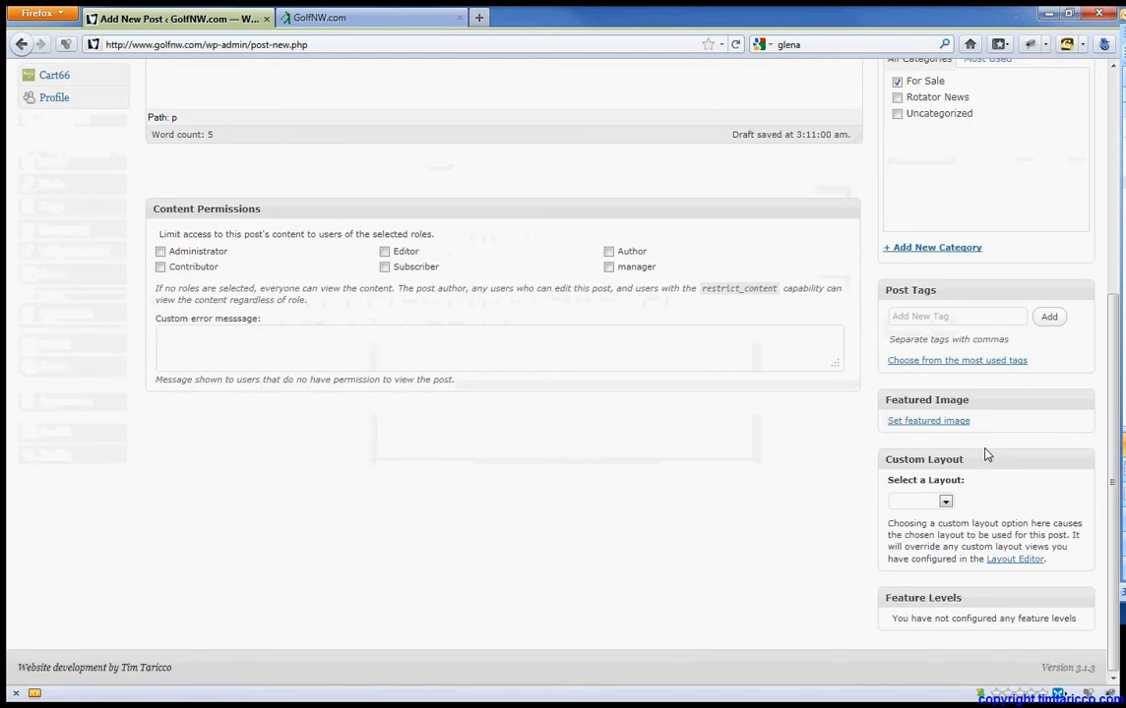
- Upload demo_forsale_image.jpg and set the golf ball image as the featured image
click(929, 421)
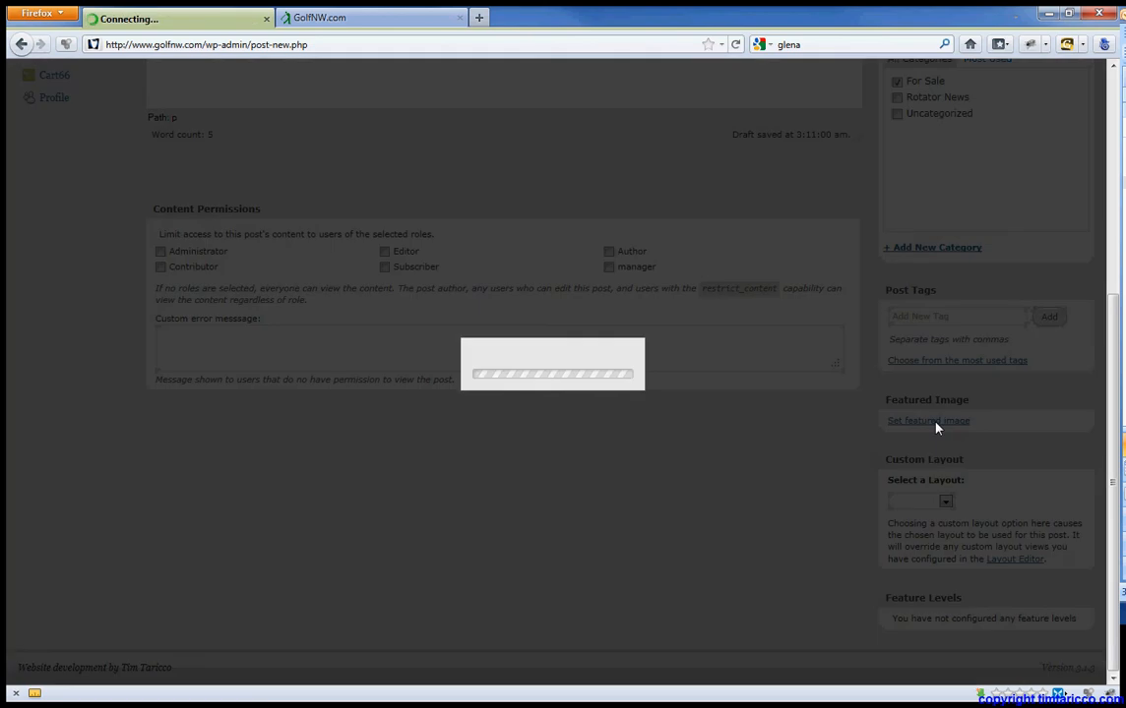
click(929, 421)
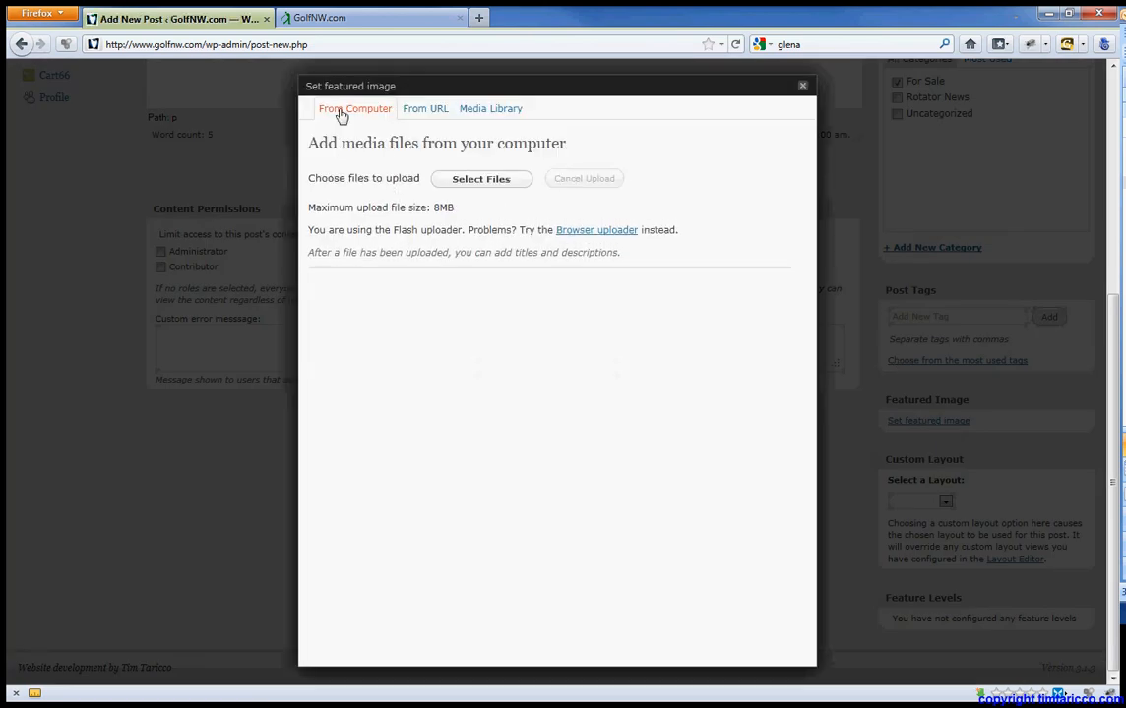
click(480, 177)
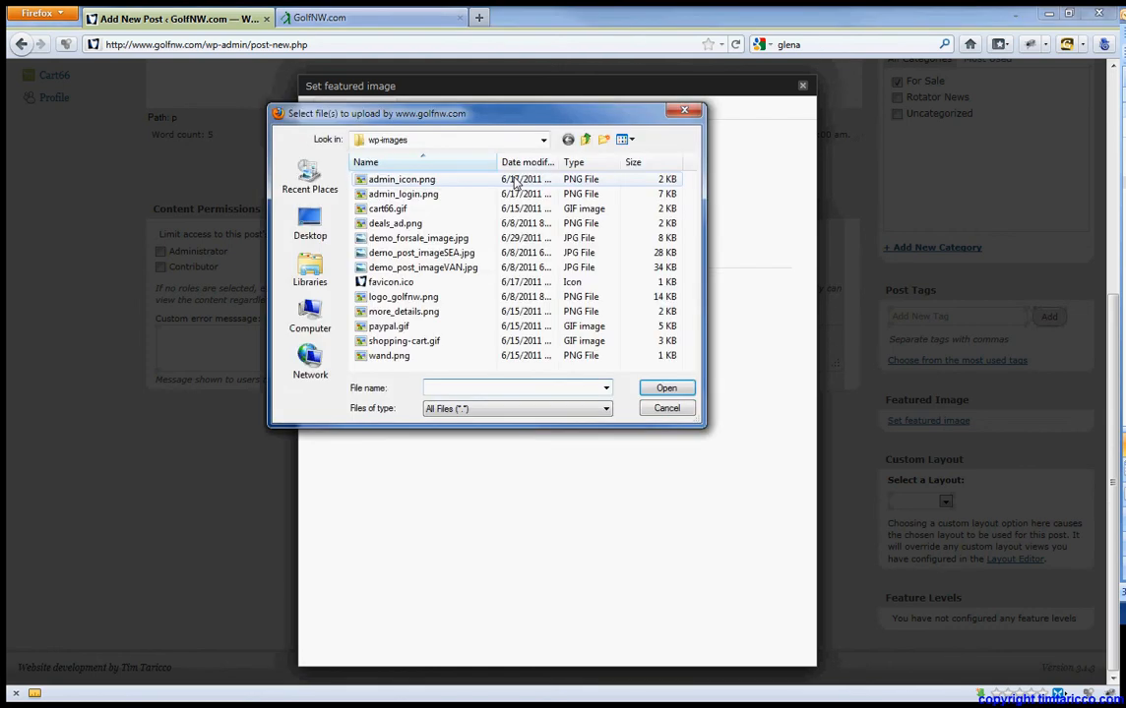
click(419, 238)
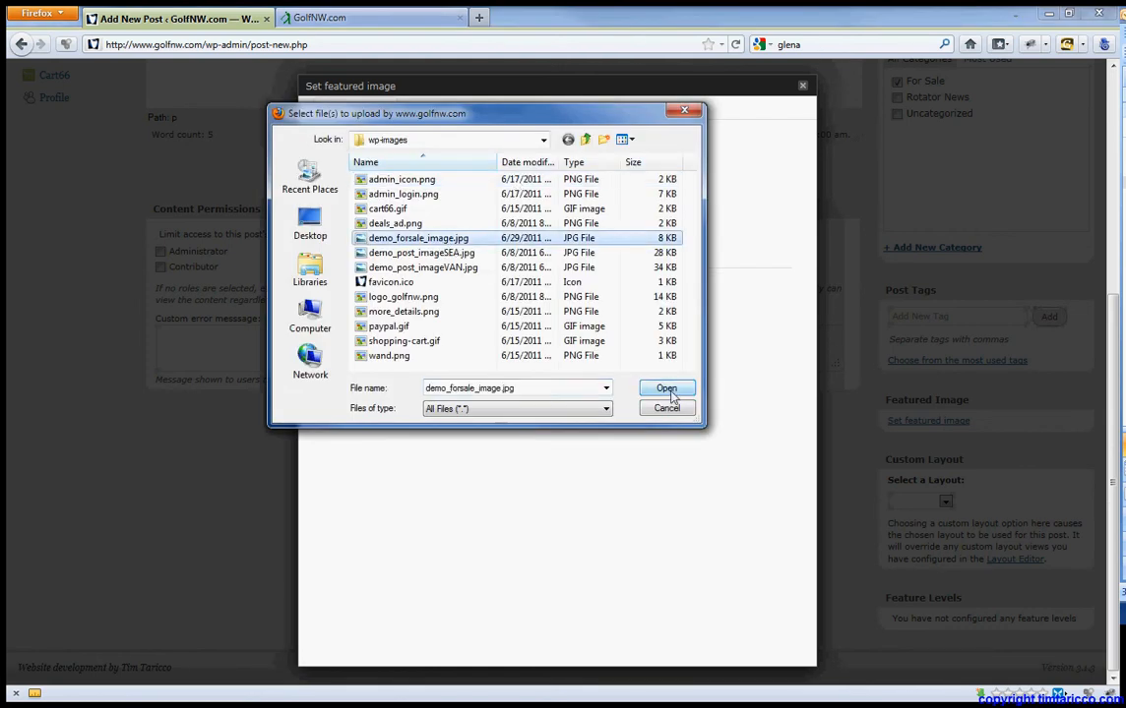
click(665, 387)
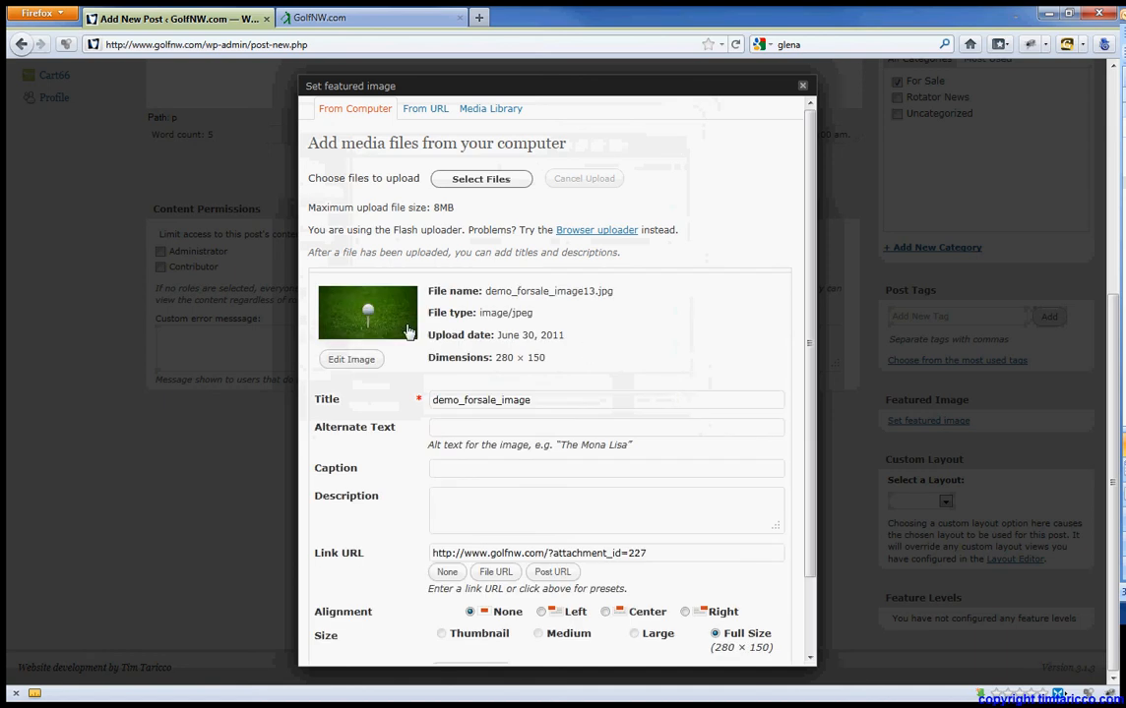
mouse_move(410, 311)
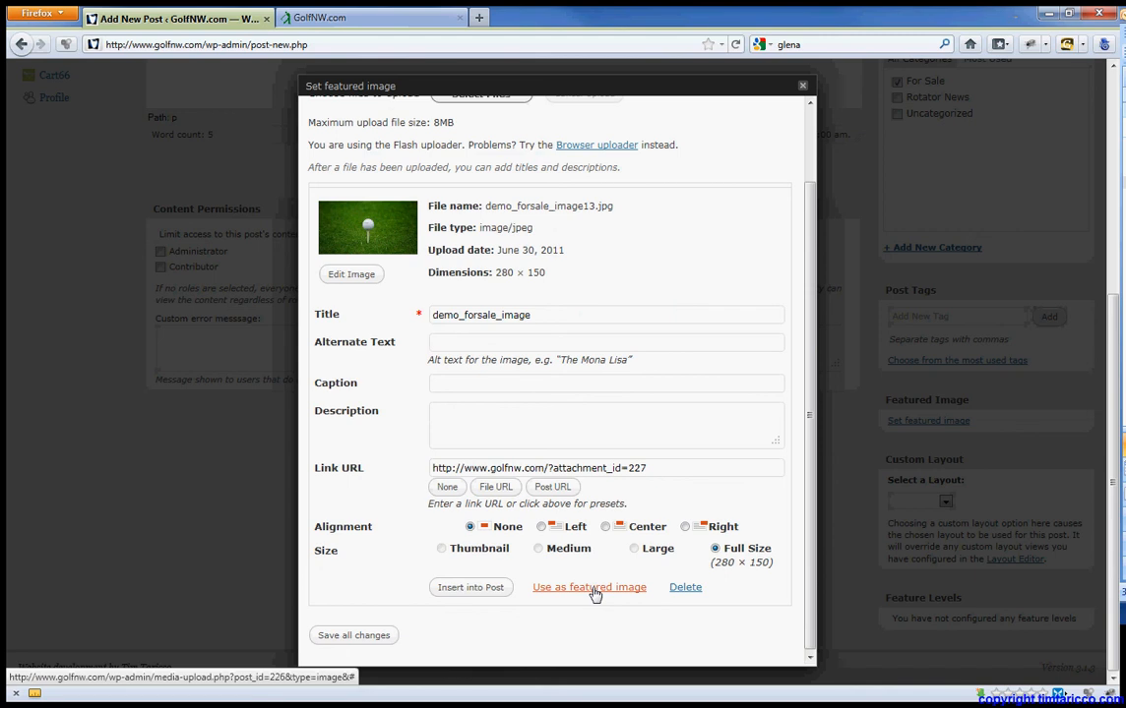
click(589, 587)
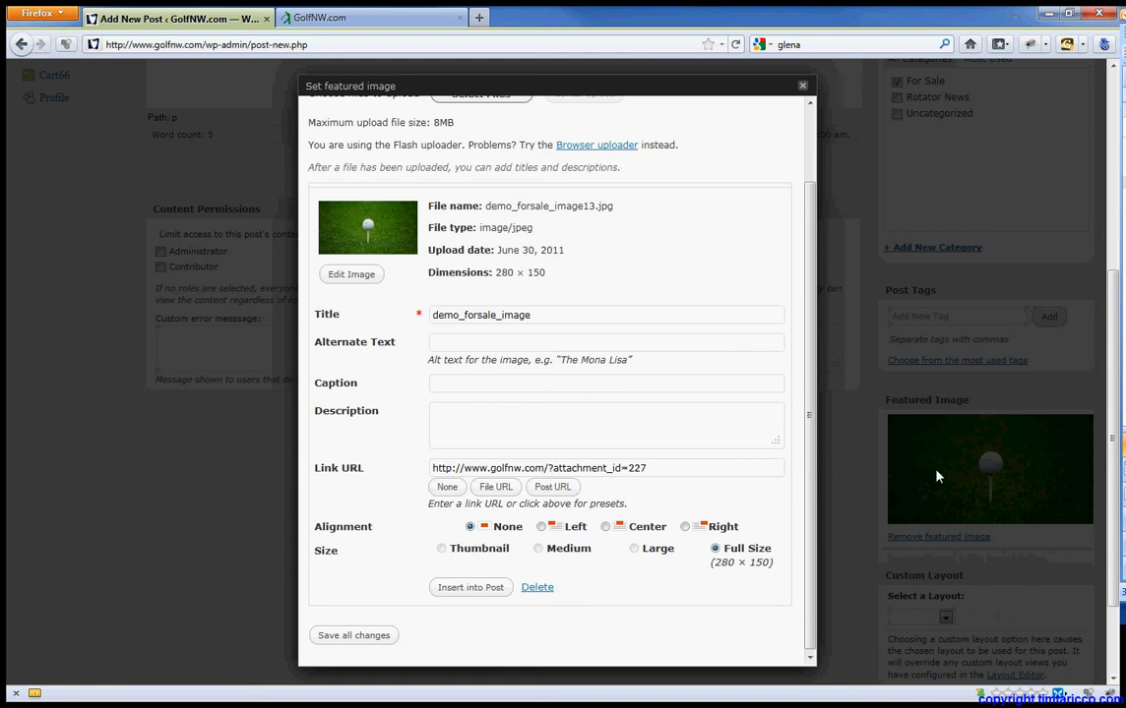
mouse_move(811, 94)
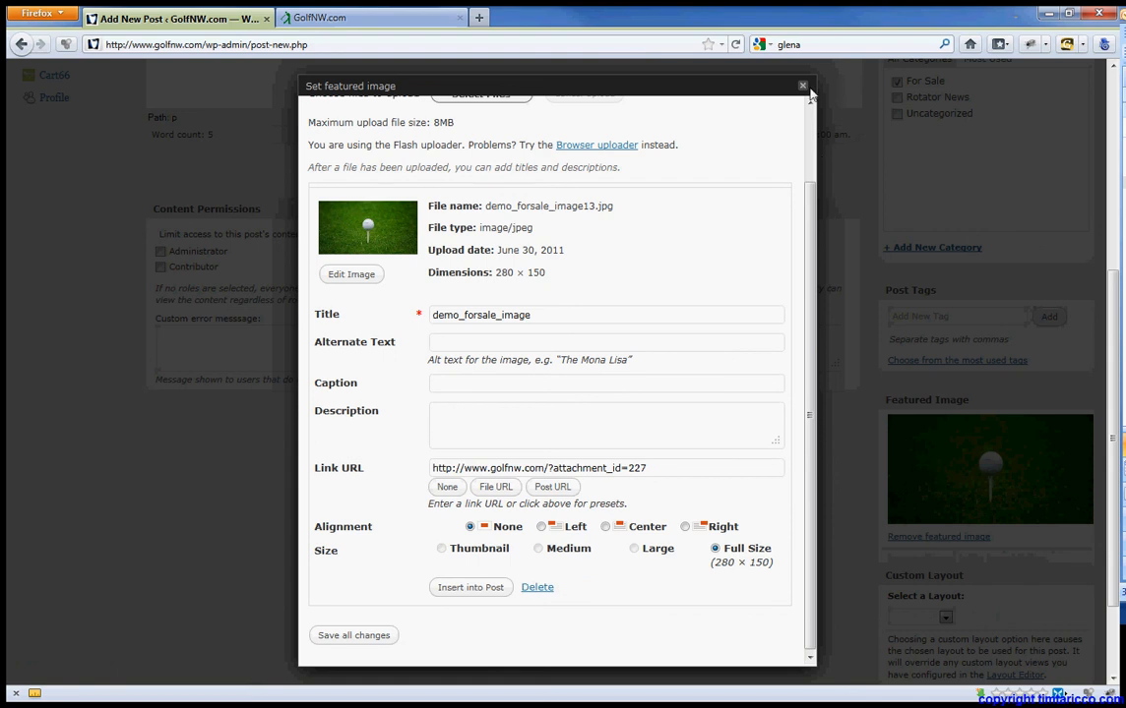
click(803, 87)
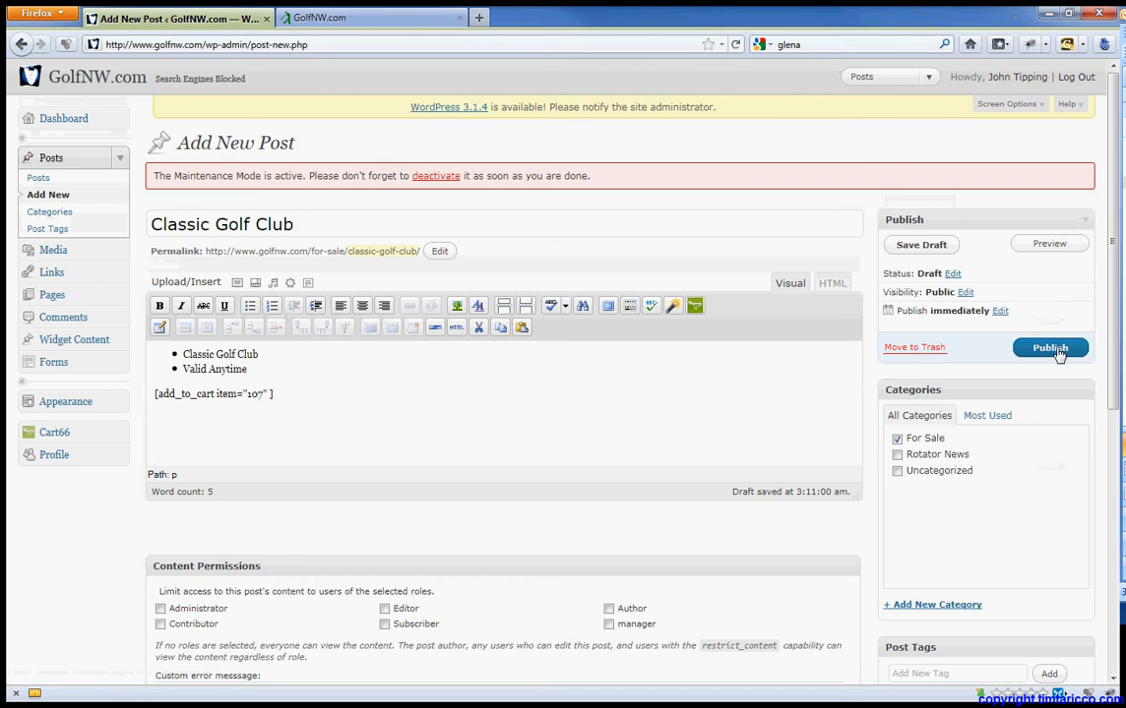
- Publish the Classic Golf Club post
click(1050, 348)
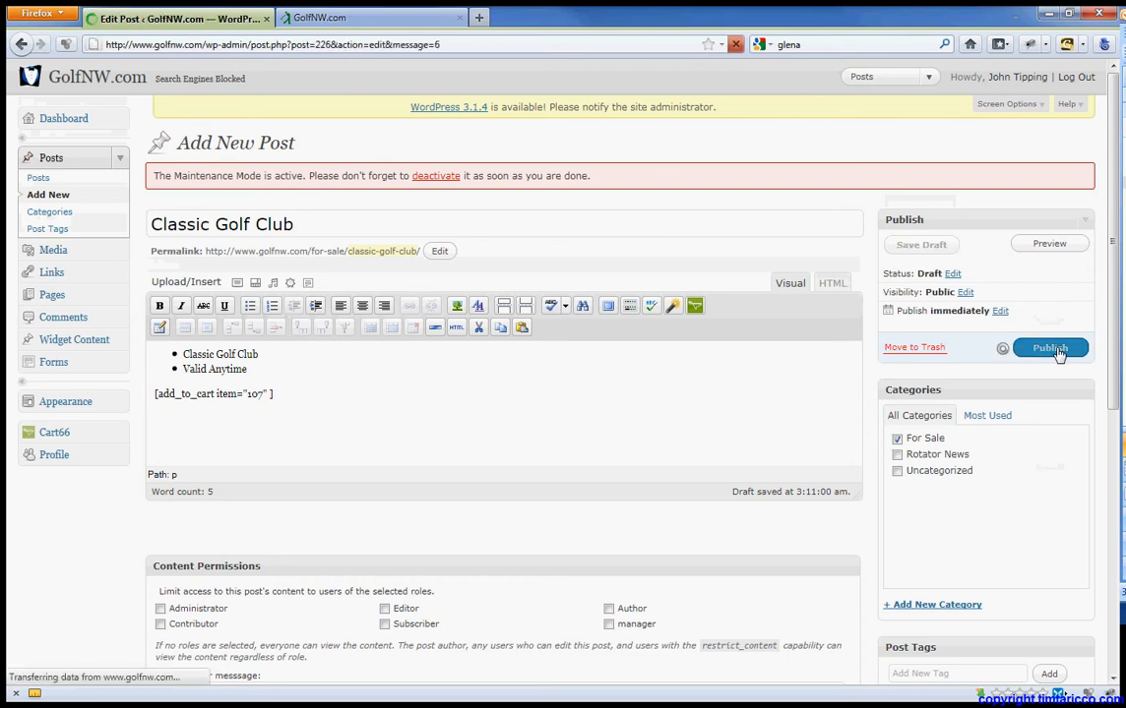
click(1051, 348)
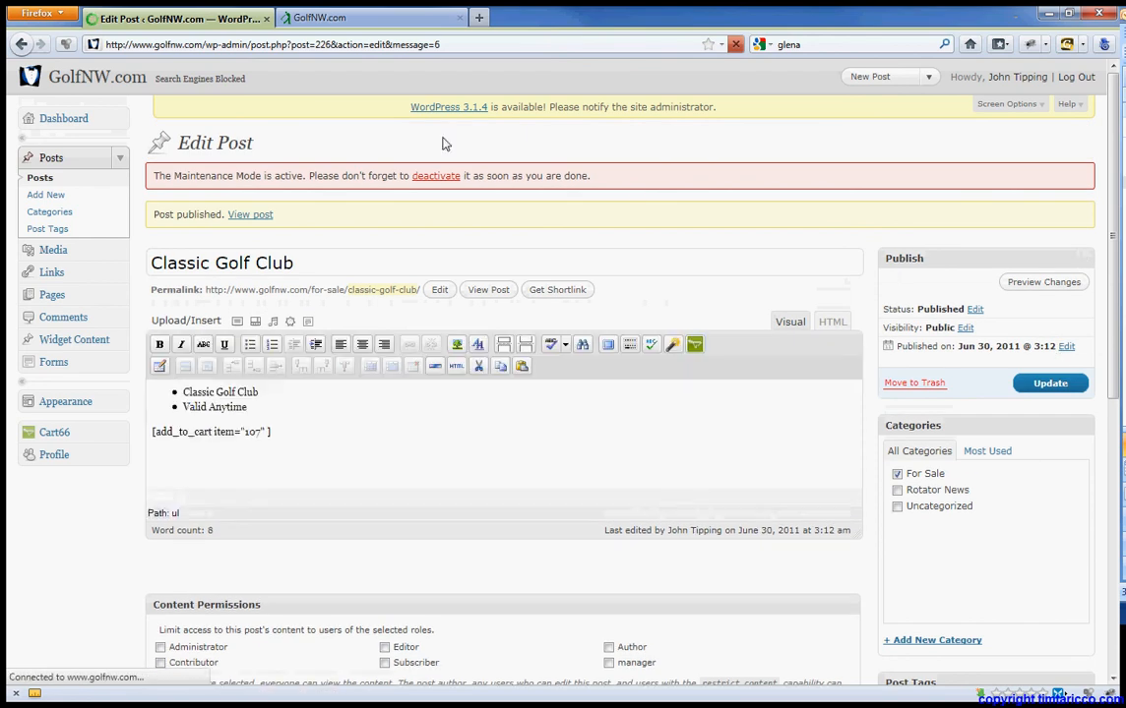
- Reload the GolfNW.com storefront and add Classic Golf Club ($35.00) to the cart
click(370, 18)
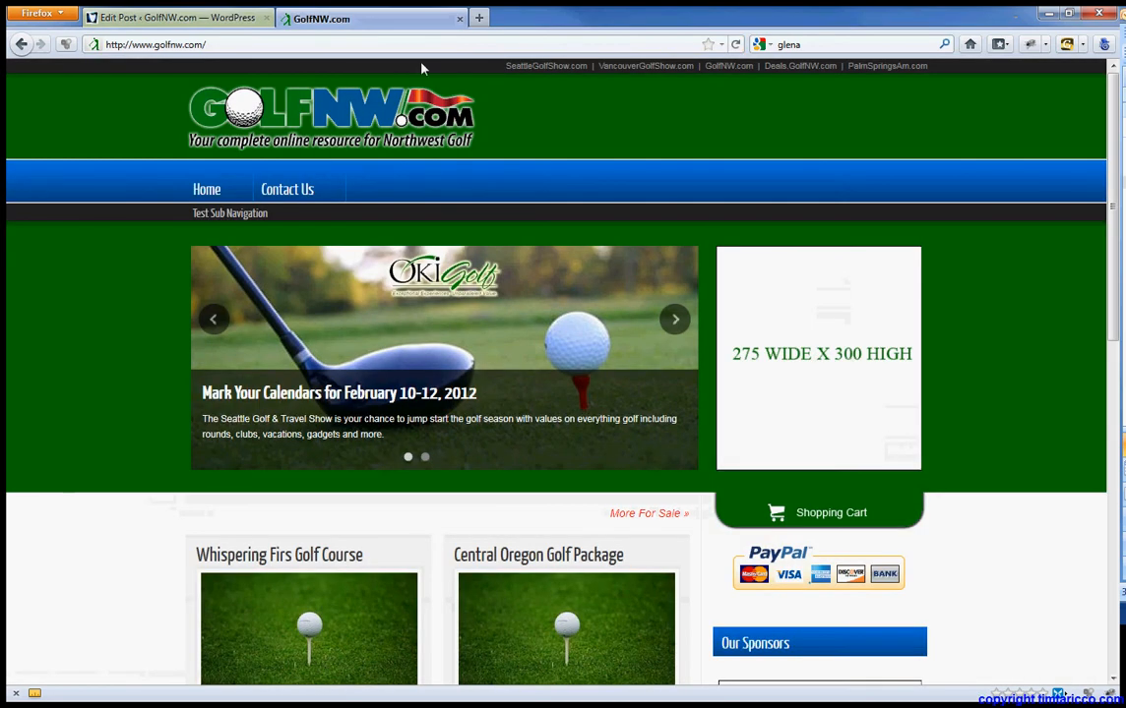
scroll(down, 3)
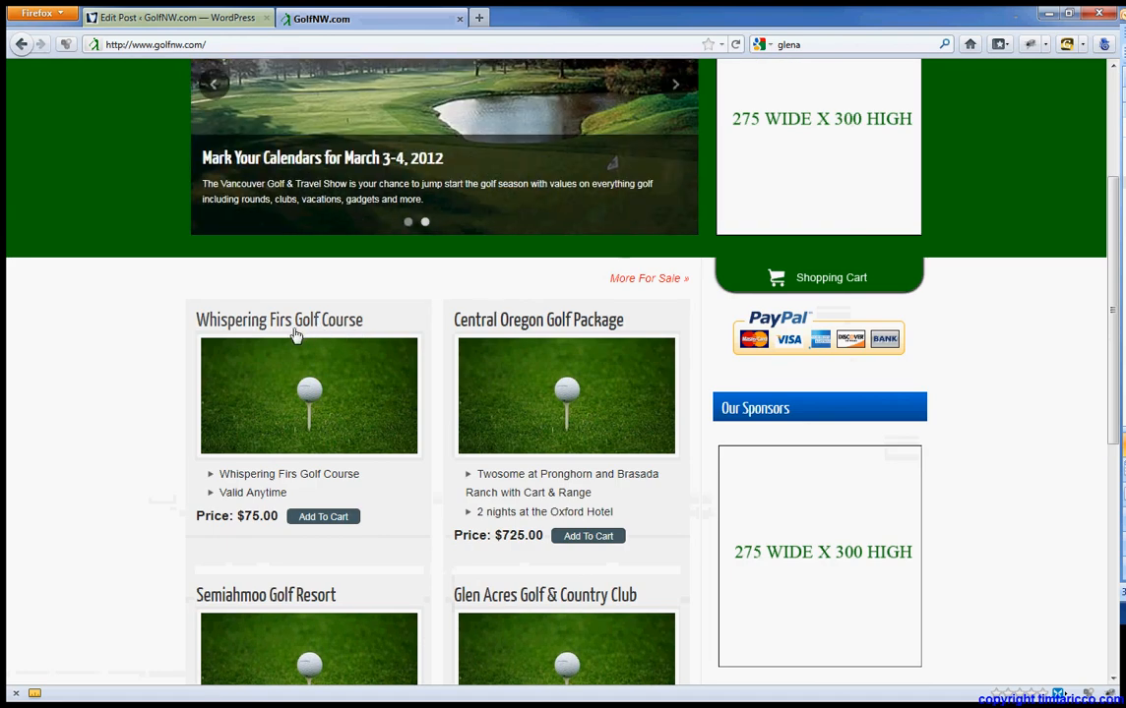
mouse_move(732, 153)
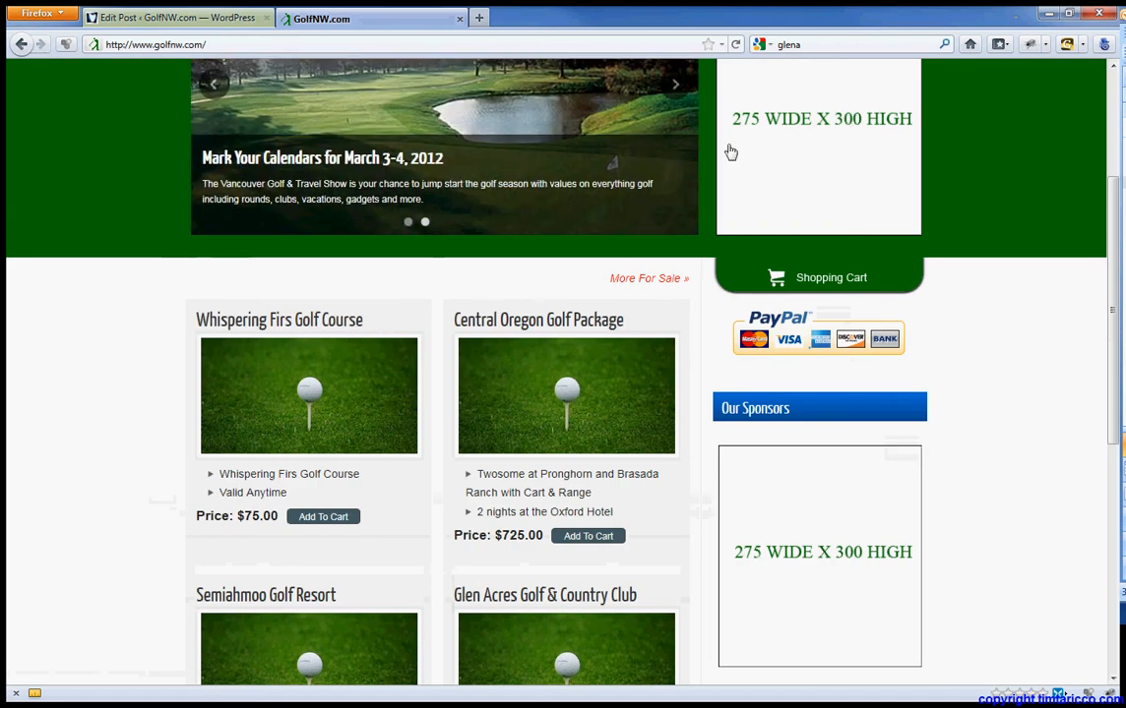
click(736, 43)
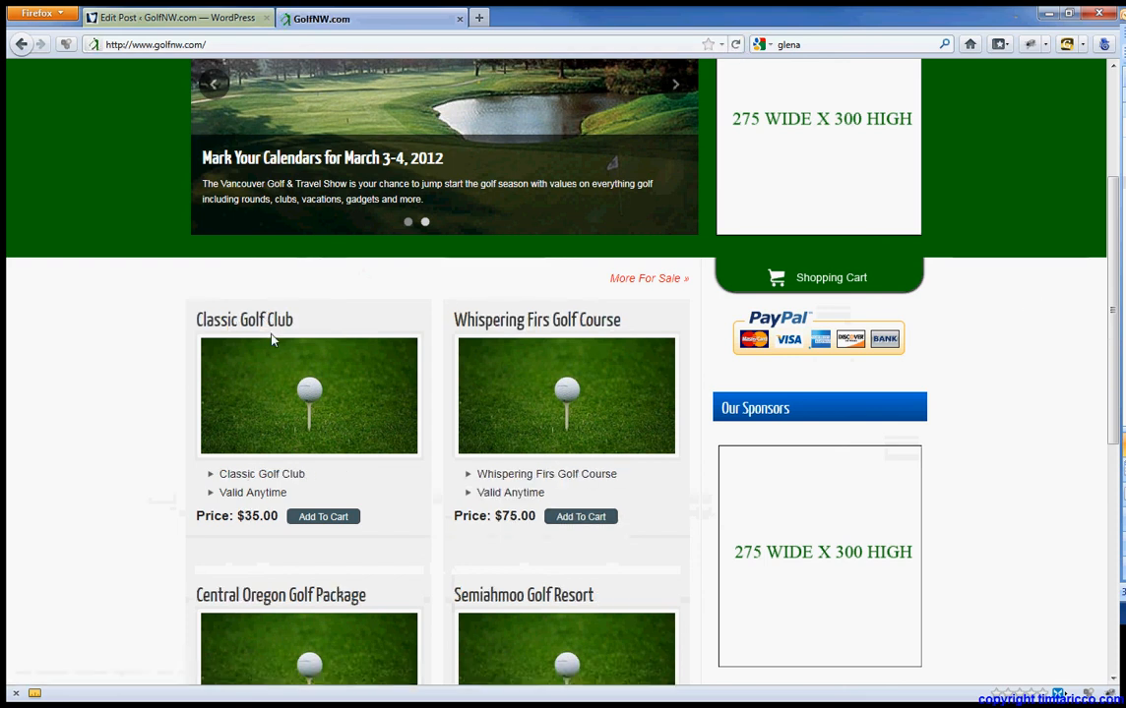
mouse_move(374, 520)
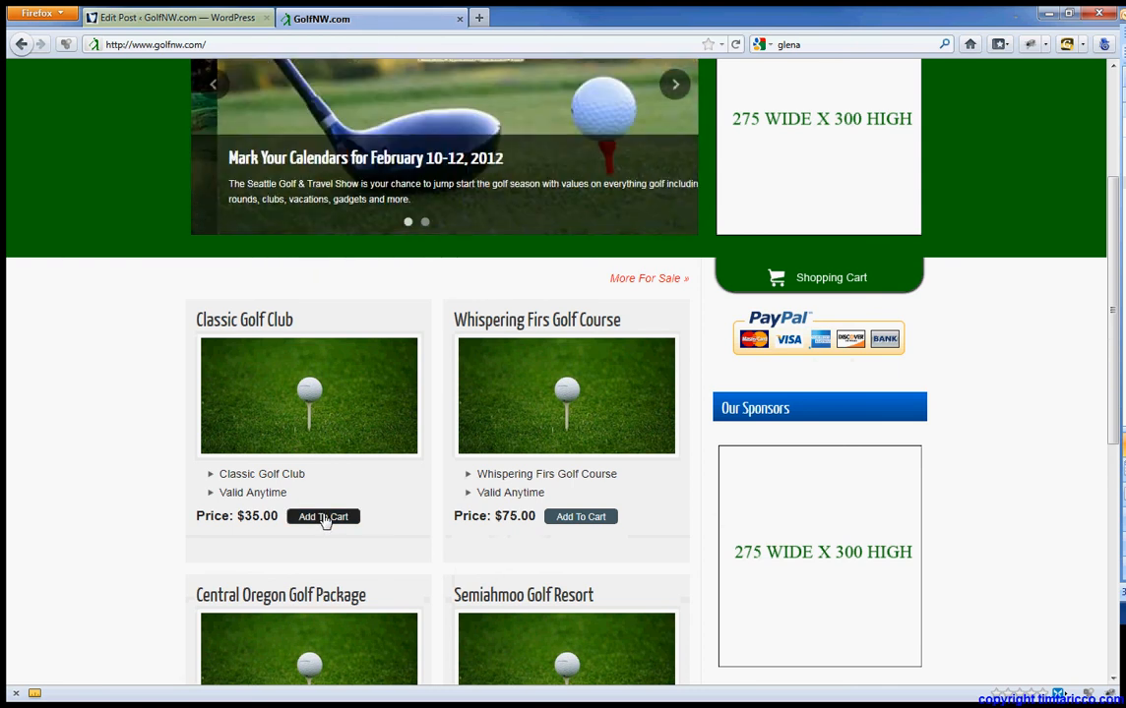
click(323, 515)
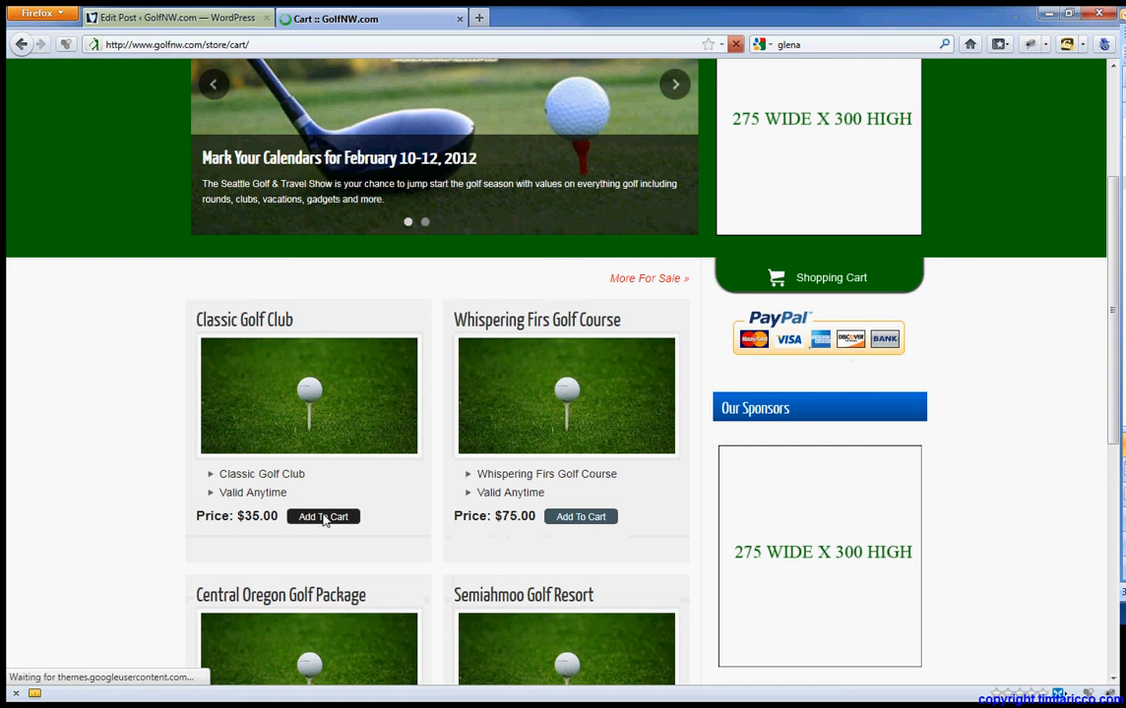
- Remove the Chambers Bay and Gold Mountain items from the cart
click(323, 516)
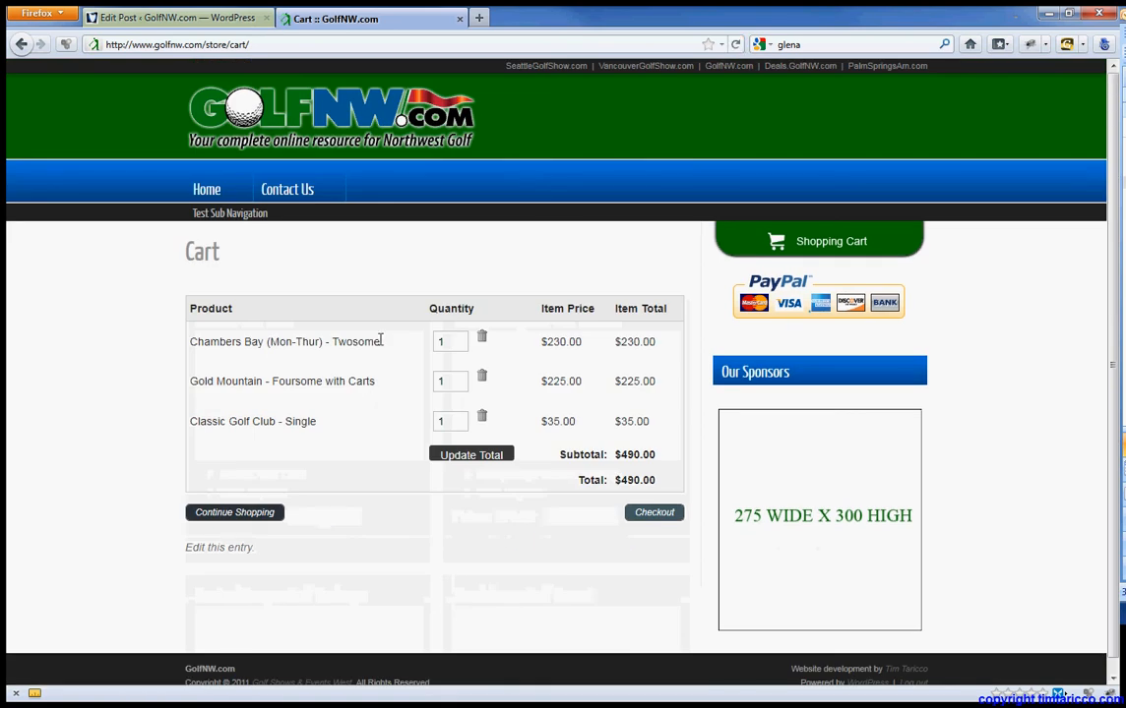
mouse_move(482, 342)
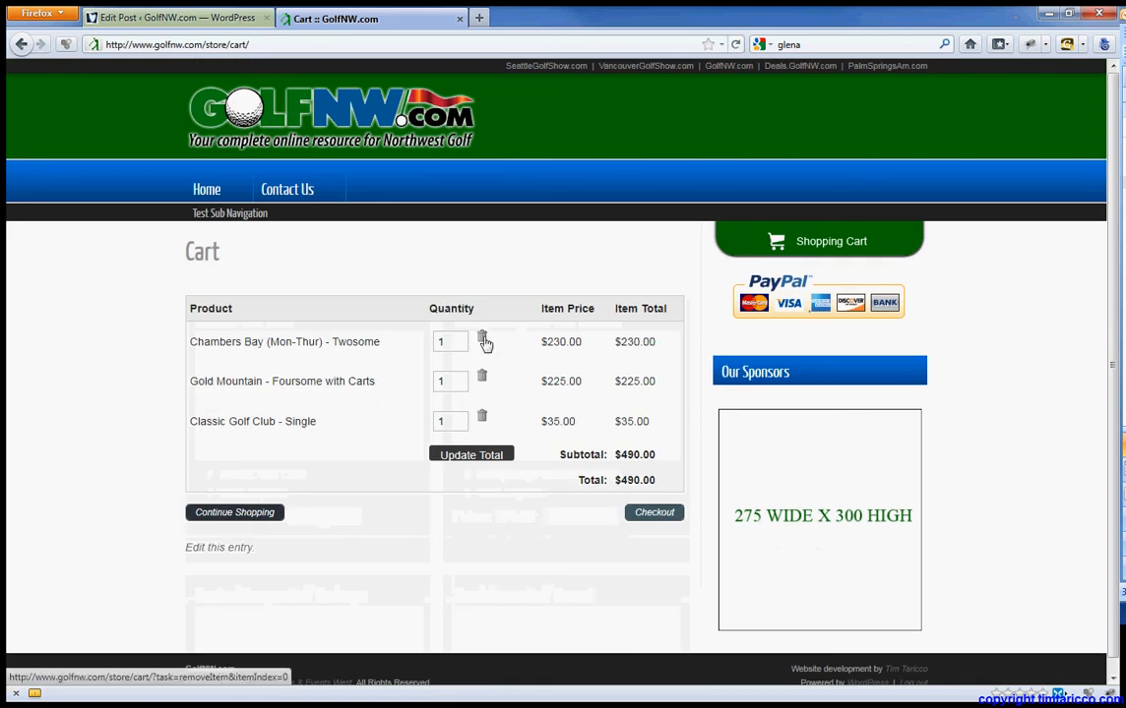
click(482, 342)
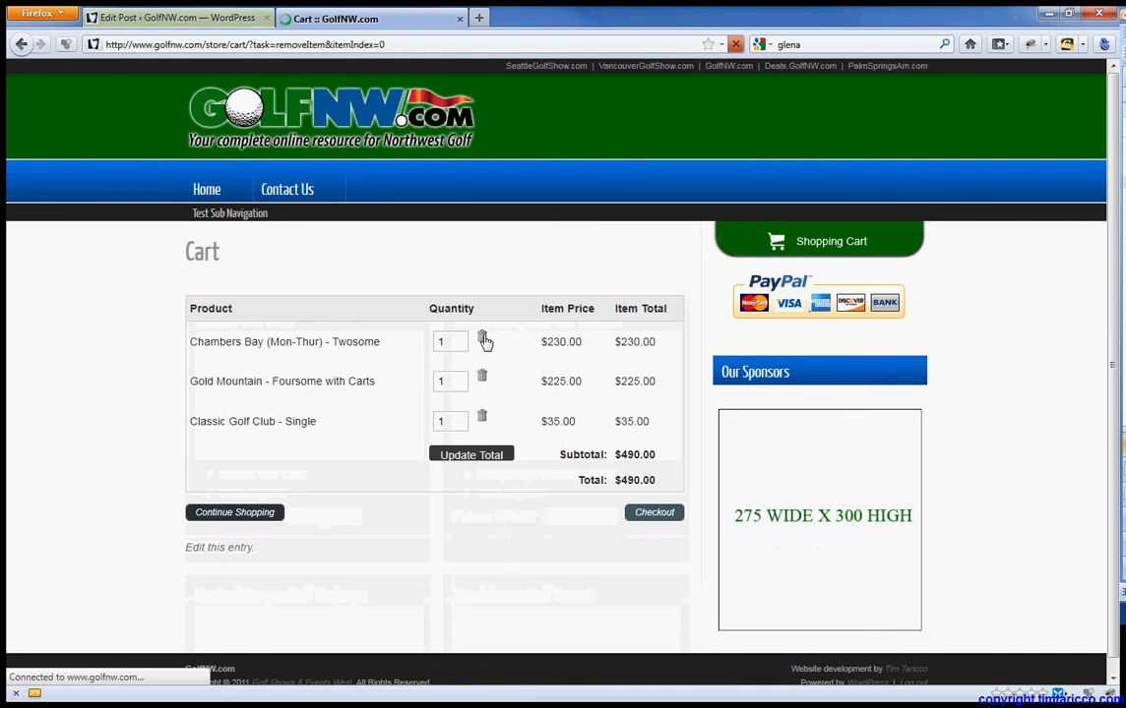
click(482, 342)
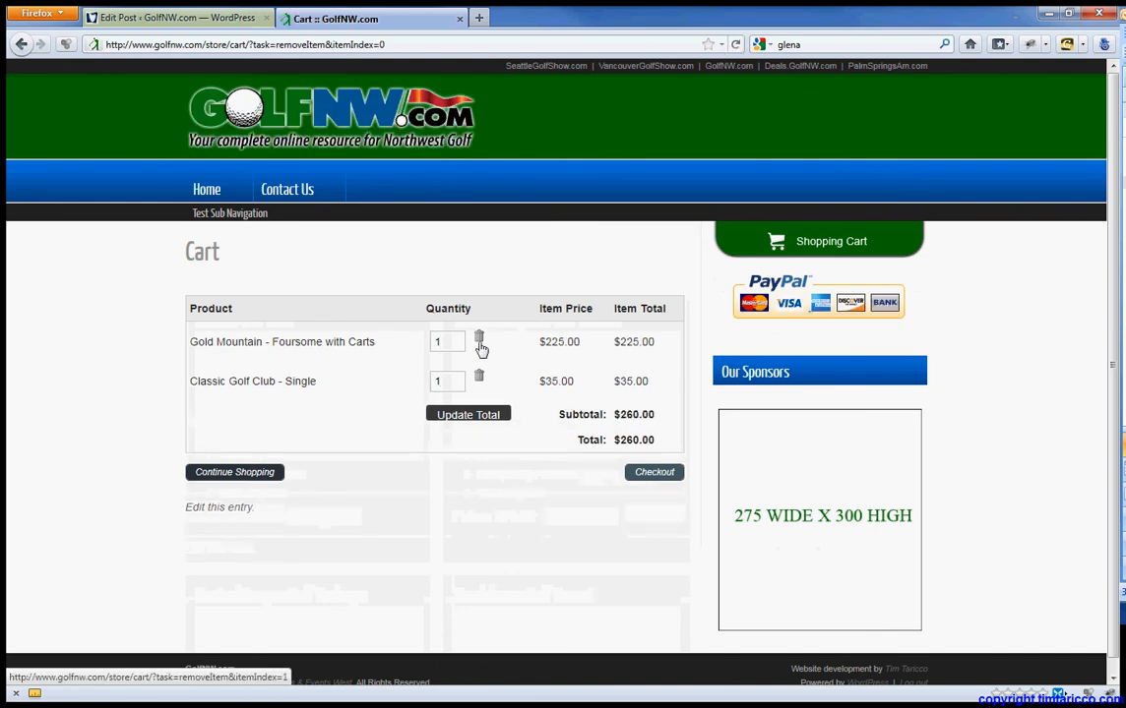
click(480, 342)
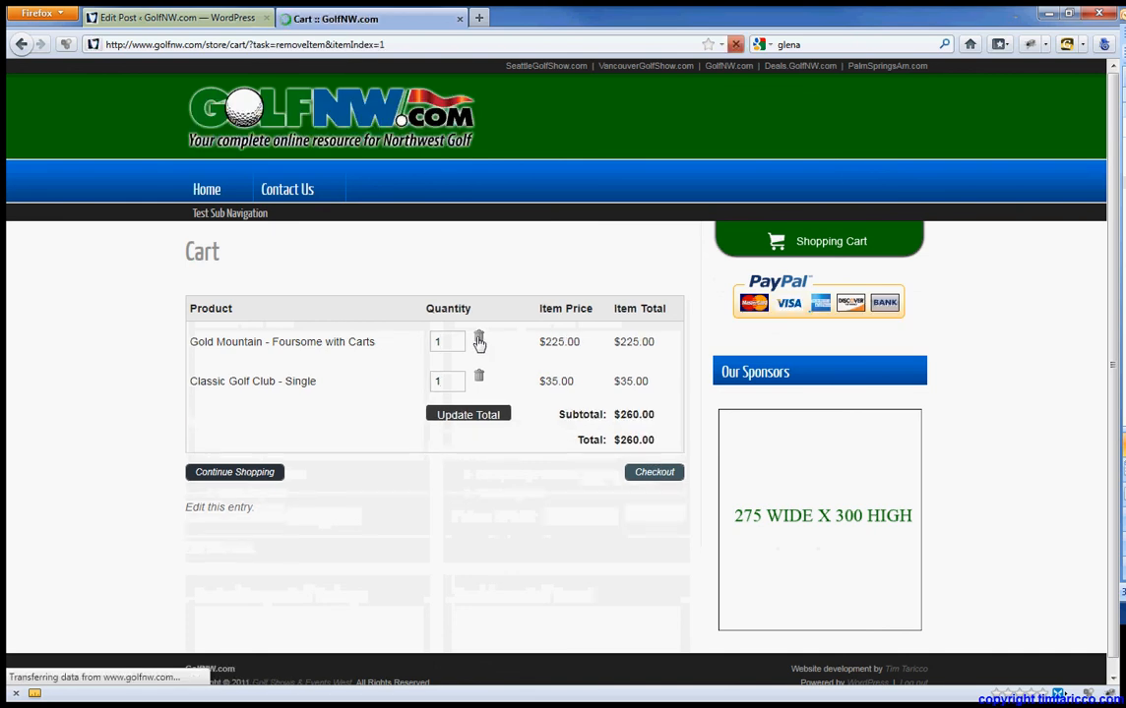
- Set the Classic Golf Club quantity to 2 and update the total to $70.00
click(480, 343)
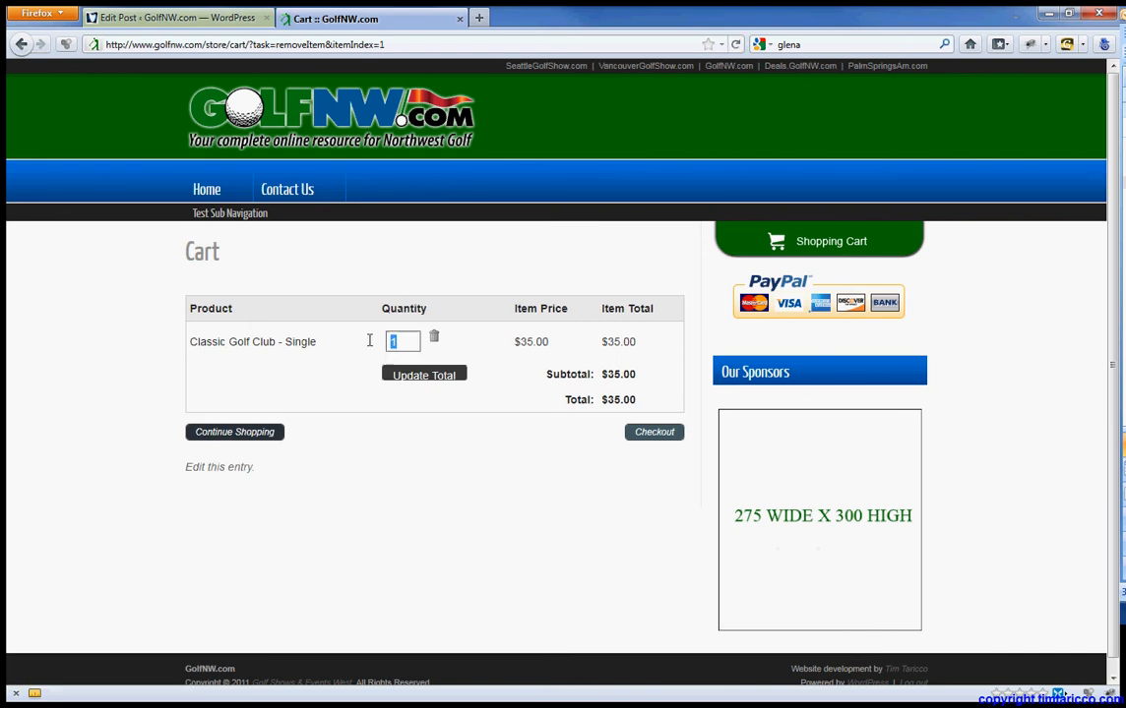
click(425, 374)
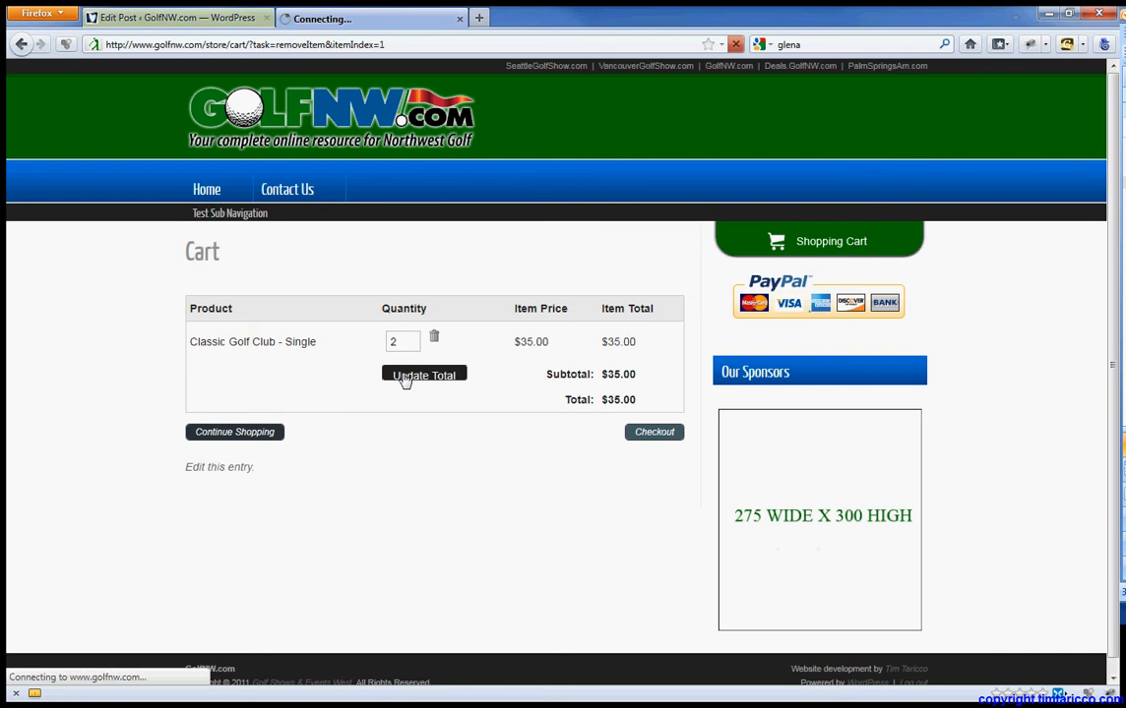
click(425, 374)
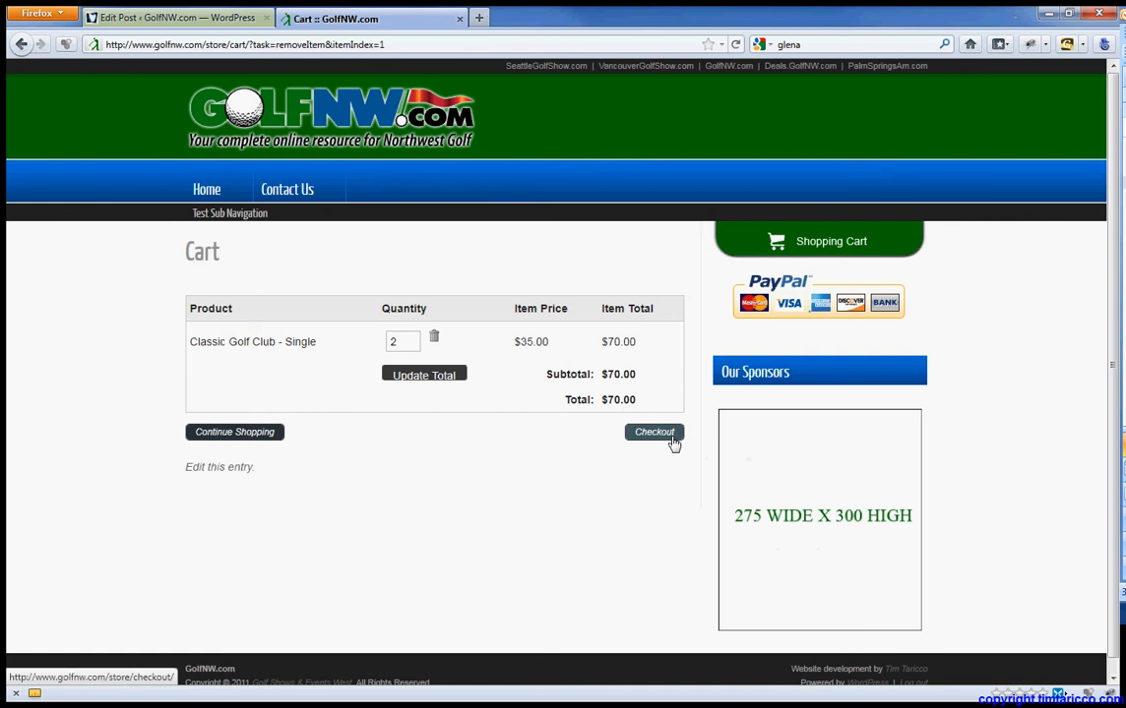
- Check out and proceed to PayPal for two Classic Golf Clubs totalling $70.00 USD
click(653, 433)
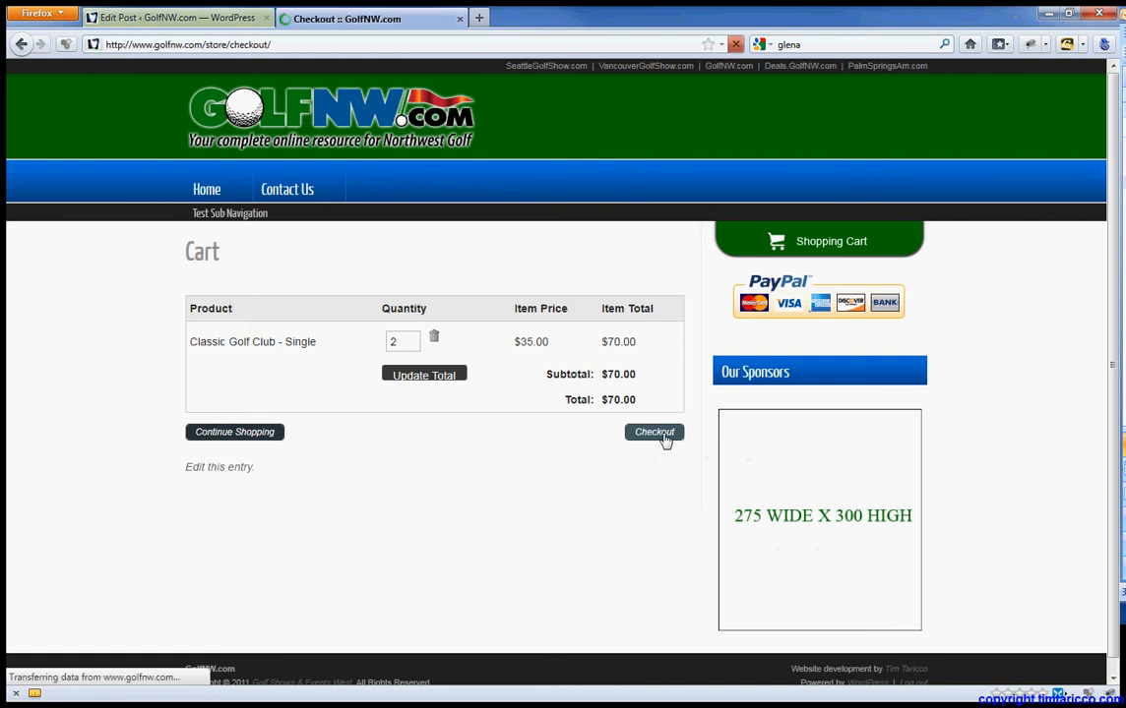
click(653, 433)
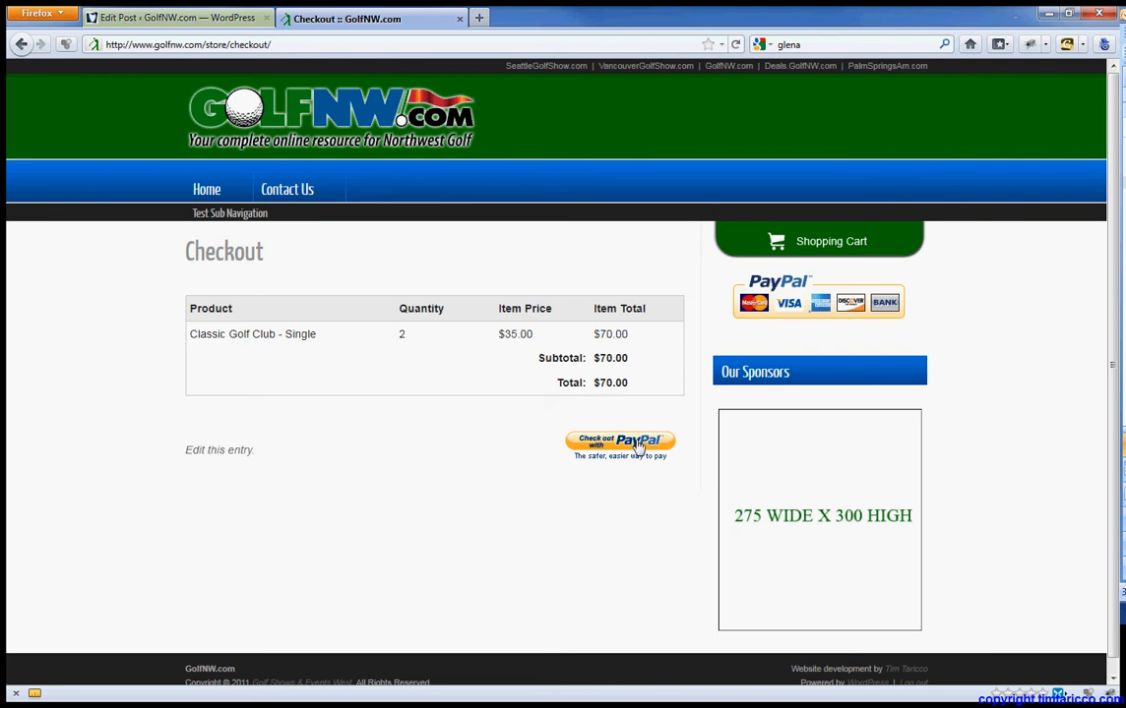
click(620, 445)
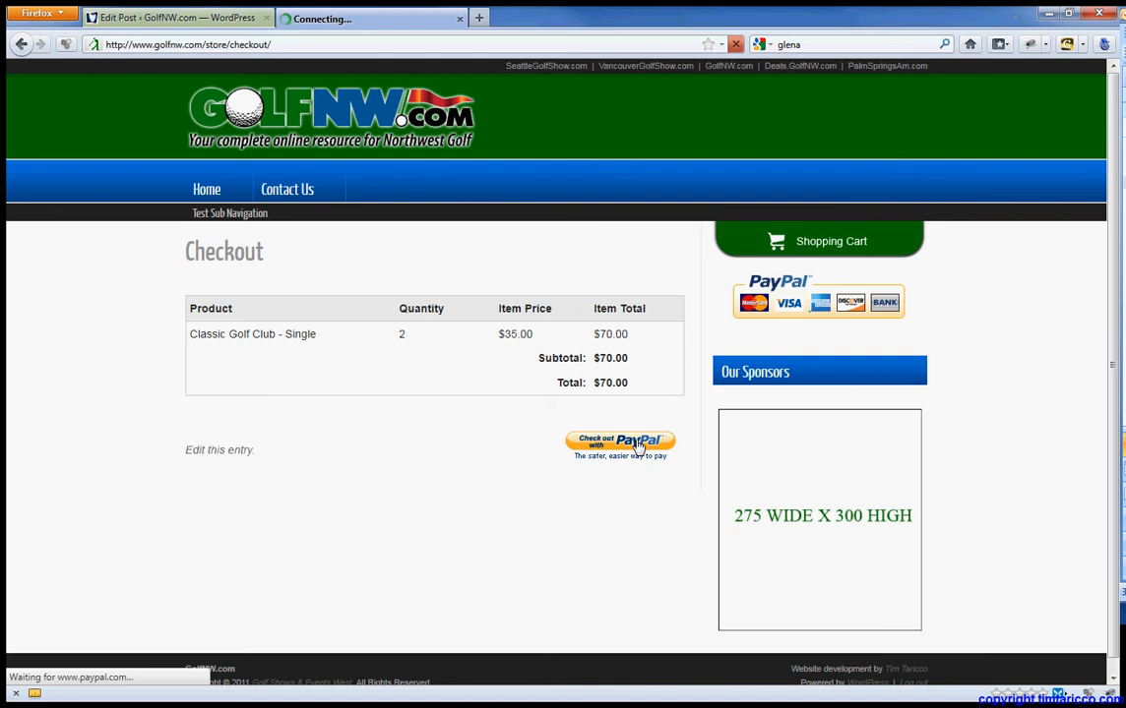
click(620, 444)
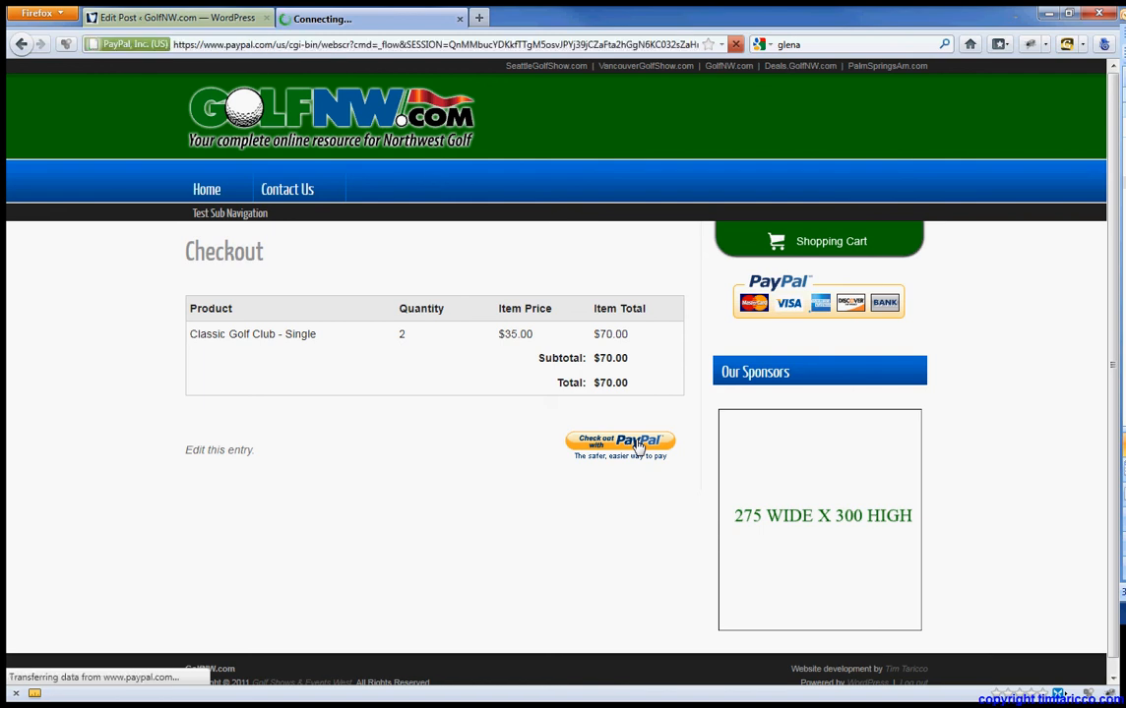
click(620, 444)
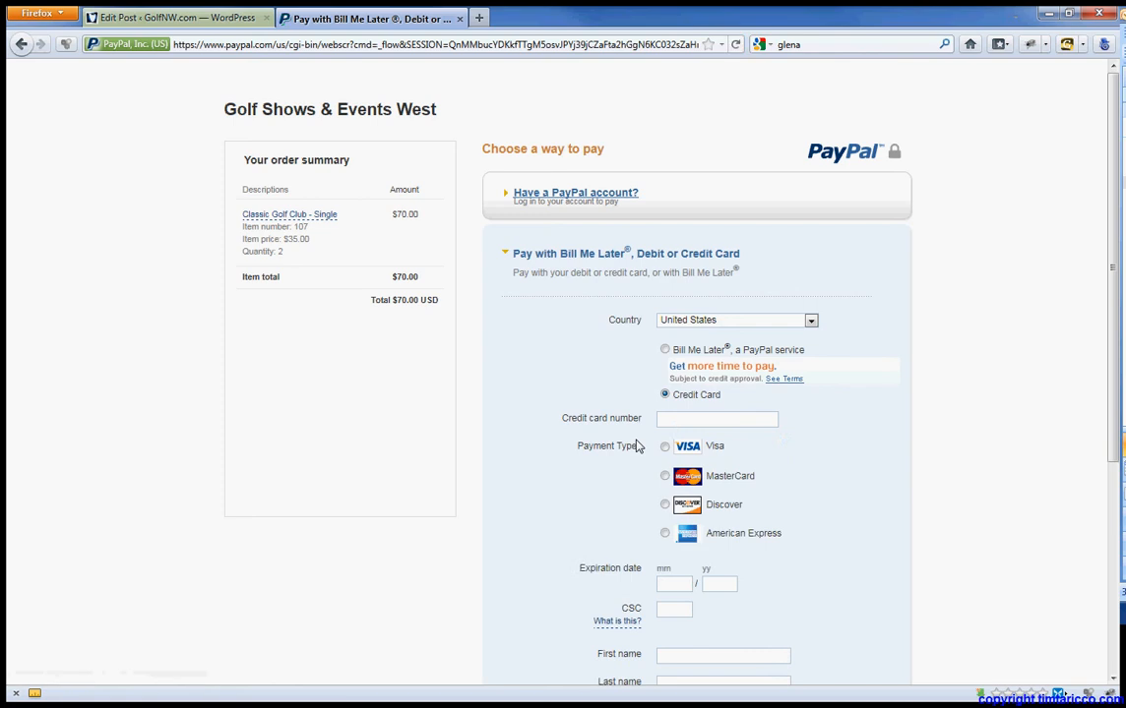